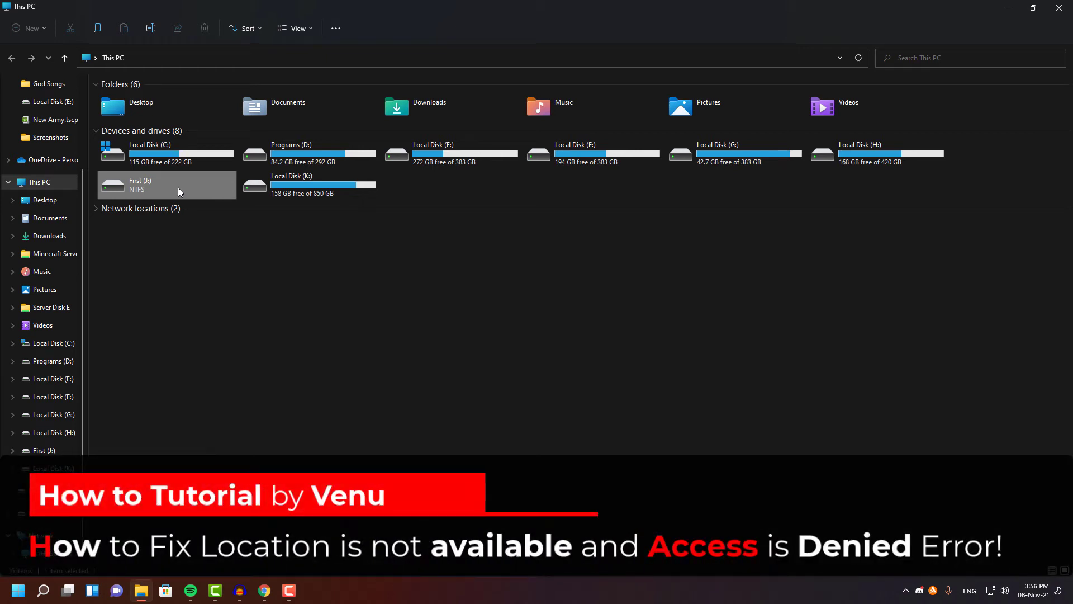
Try opening the First (J:) drive, dismiss the access-denied error, and select the drive.
{"action": "double_click", "coordinate": [166, 185]}
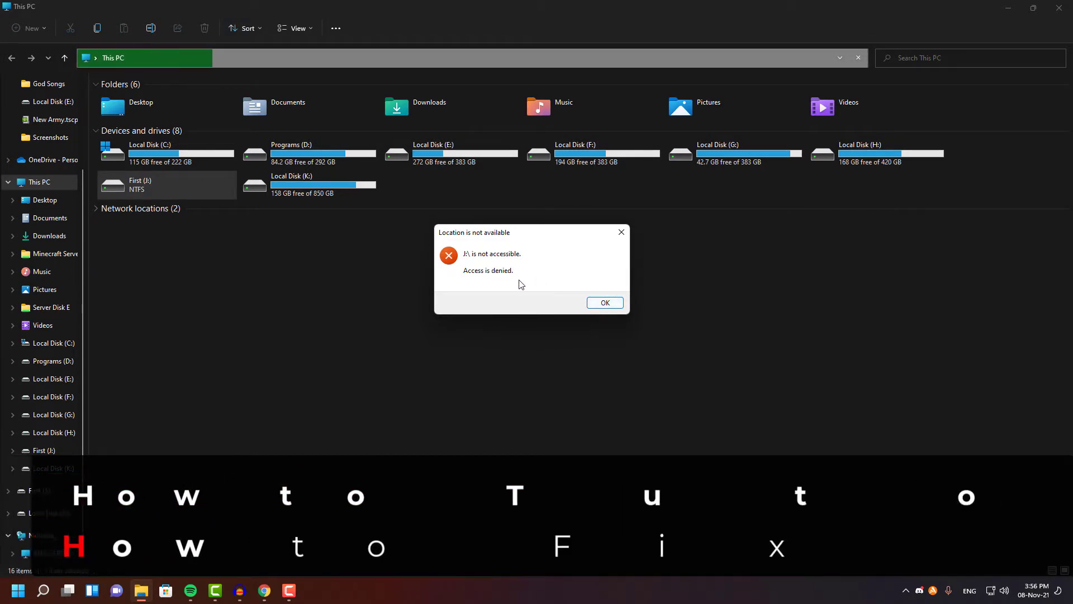
{"action": "left_click", "coordinate": [604, 303]}
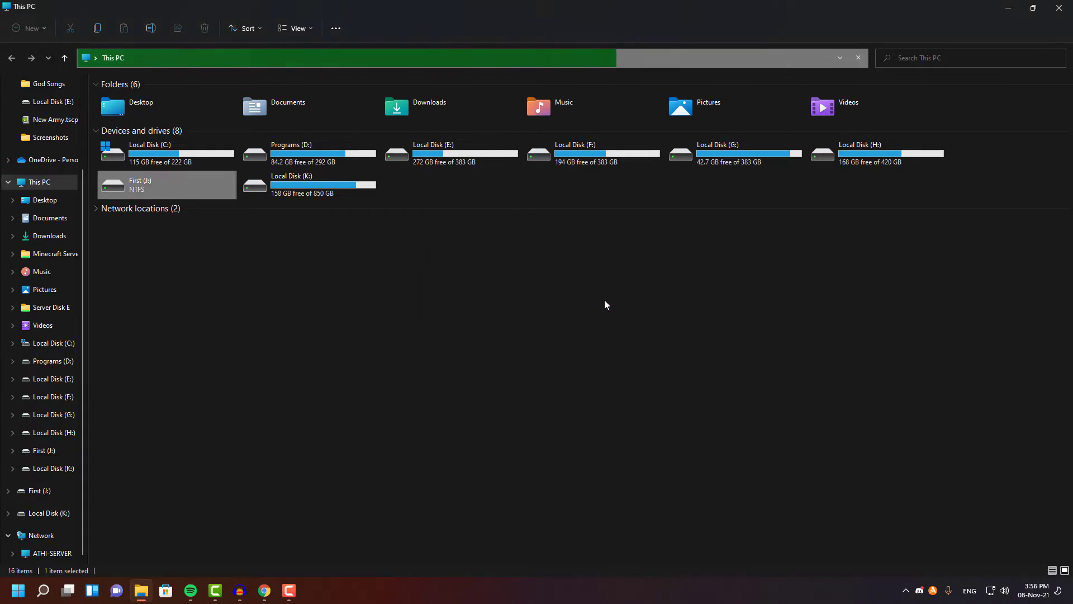
{"action": "left_click", "coordinate": [341, 246]}
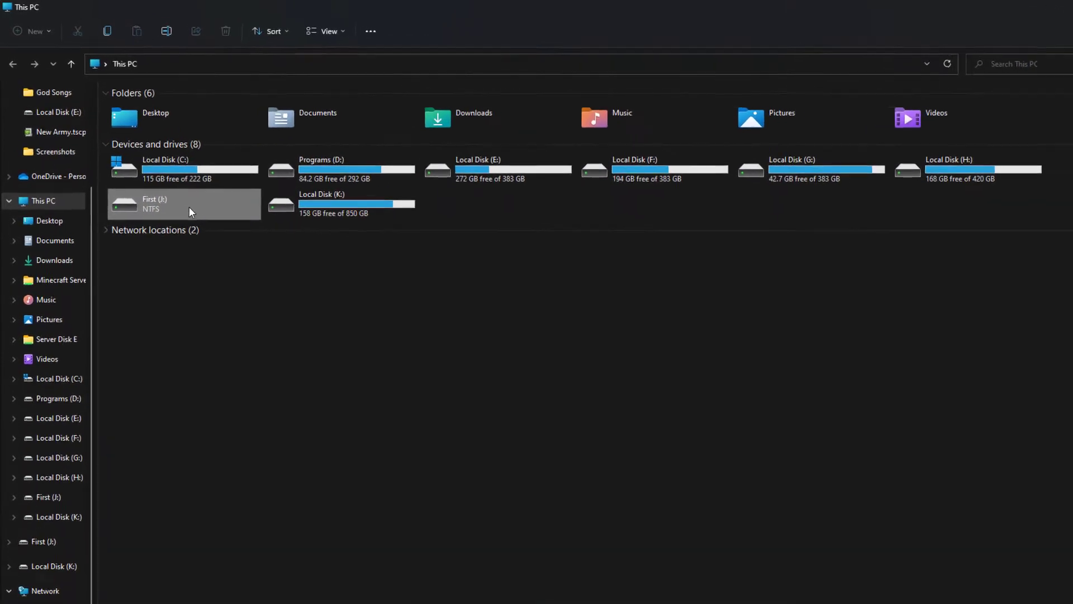
Open the First (J:) drive's Properties, Security tab, then its Advanced security settings.
{"action": "right_click", "coordinate": [183, 204]}
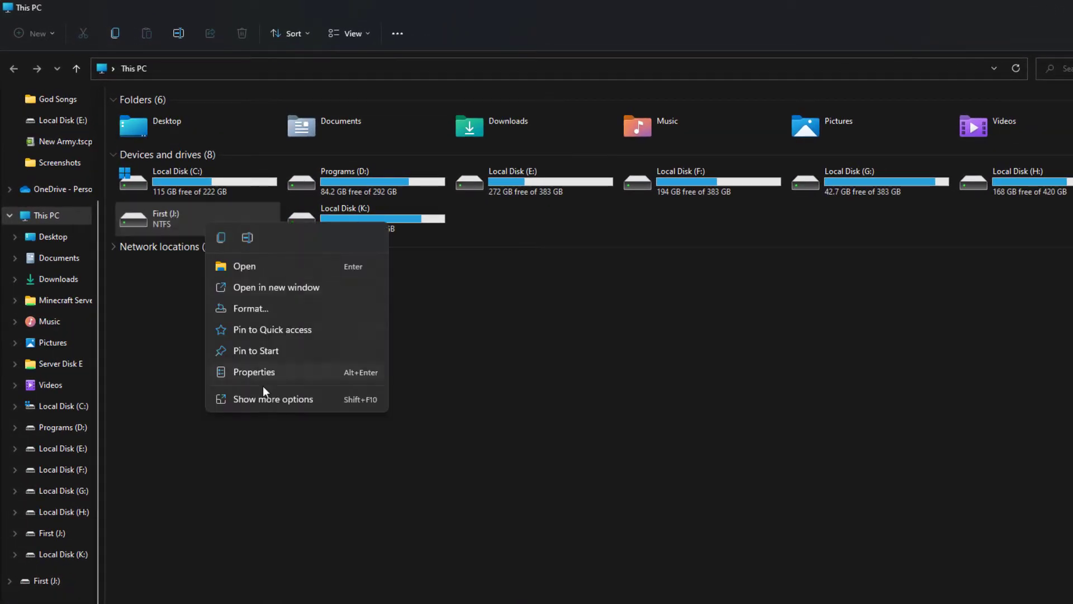
{"action": "left_click", "coordinate": [272, 398]}
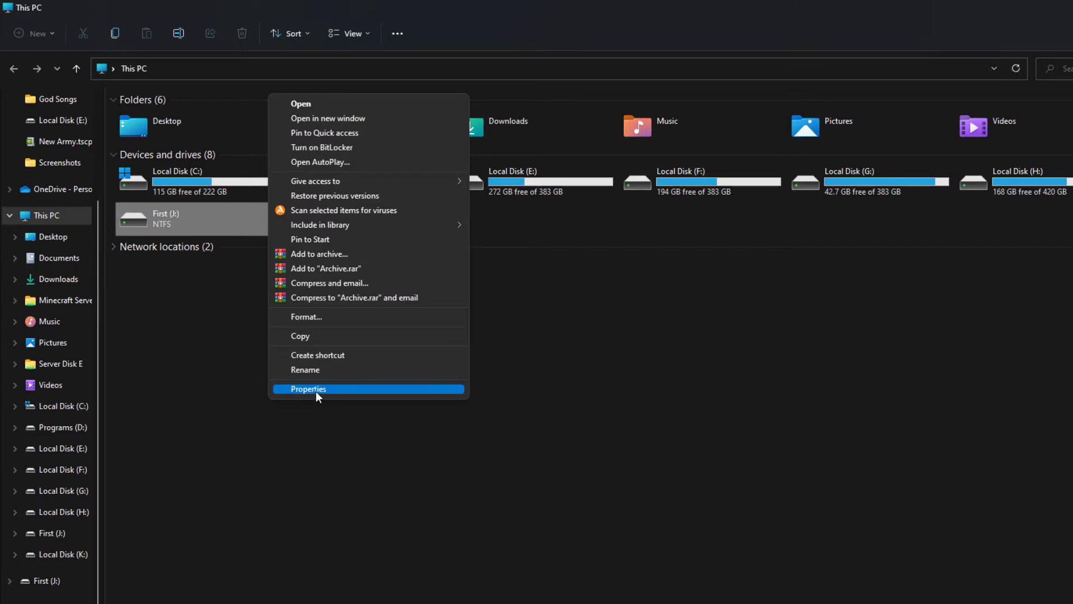
{"action": "left_click", "coordinate": [309, 389]}
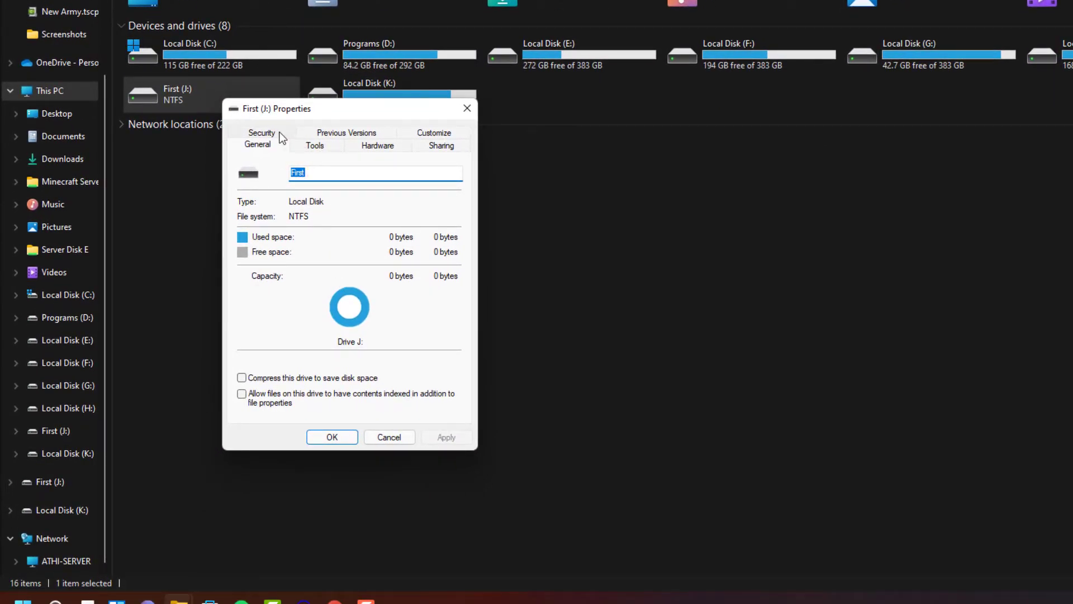
{"action": "left_click", "coordinate": [262, 133]}
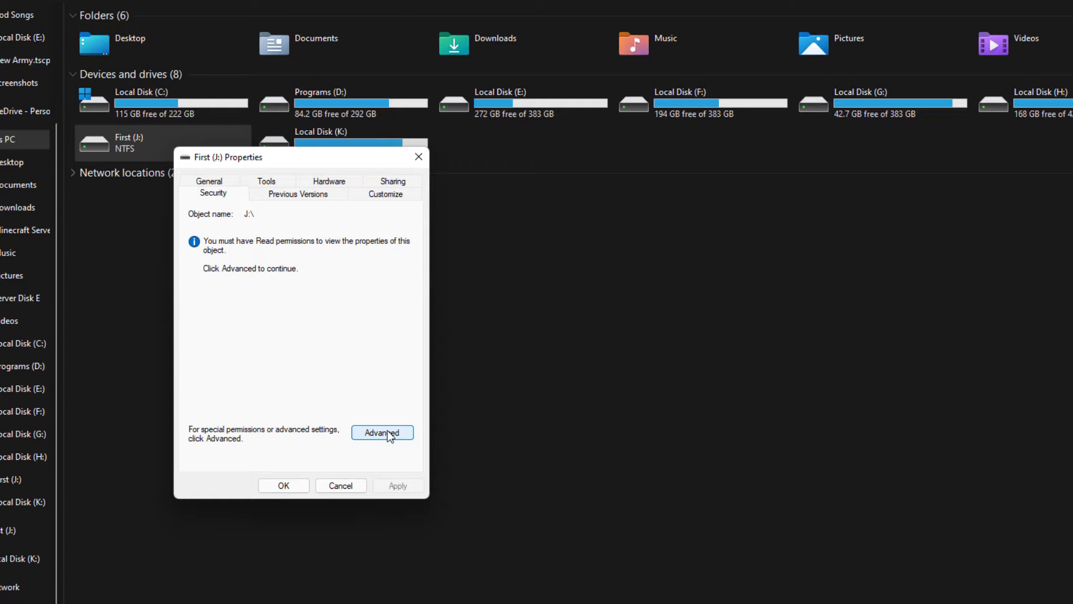
{"action": "left_click", "coordinate": [381, 432]}
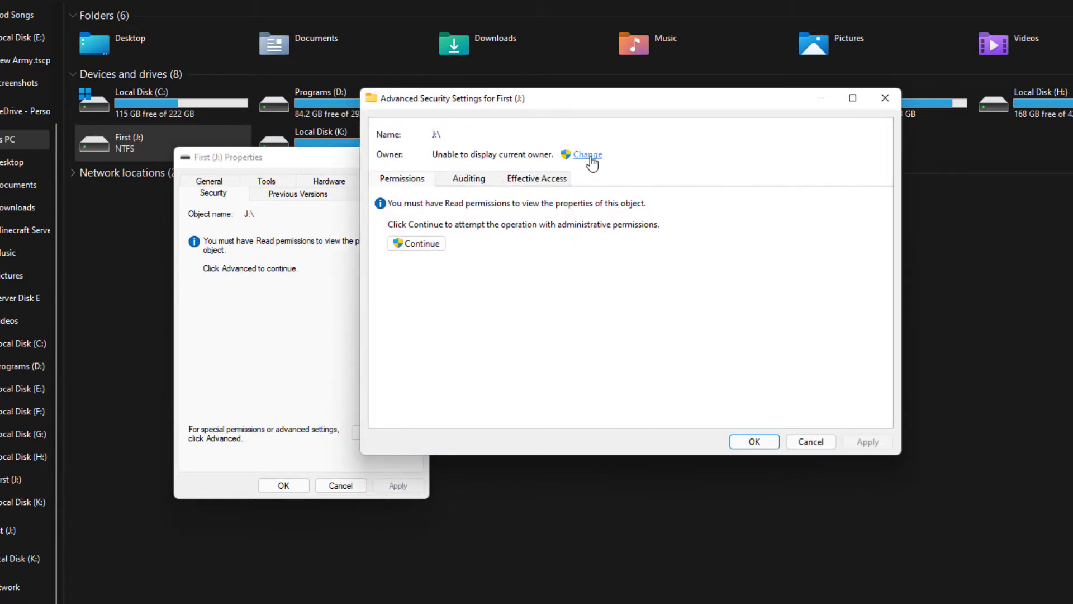
Change the drive's owner by searching all accounts and scrolling to TECHTEAM\Users.
{"action": "left_click", "coordinate": [586, 154]}
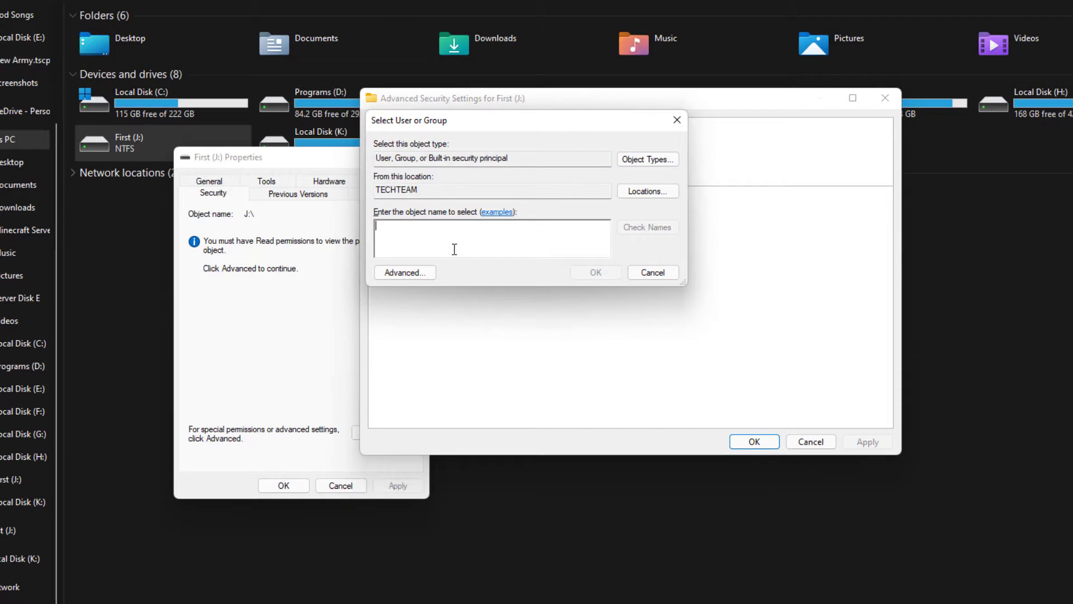
{"action": "left_click", "coordinate": [404, 272]}
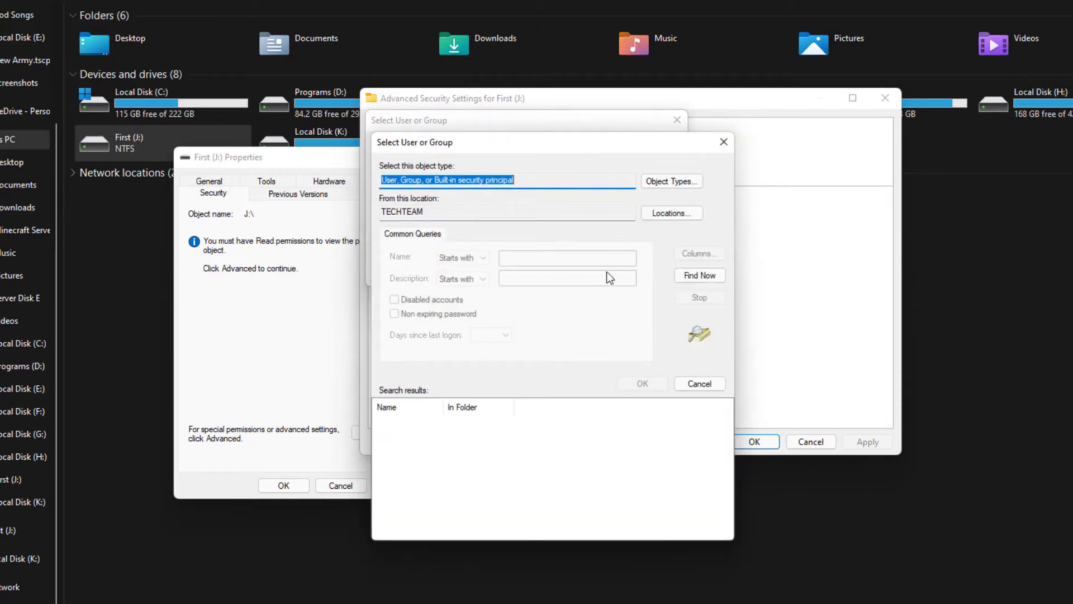
{"action": "left_click", "coordinate": [698, 275]}
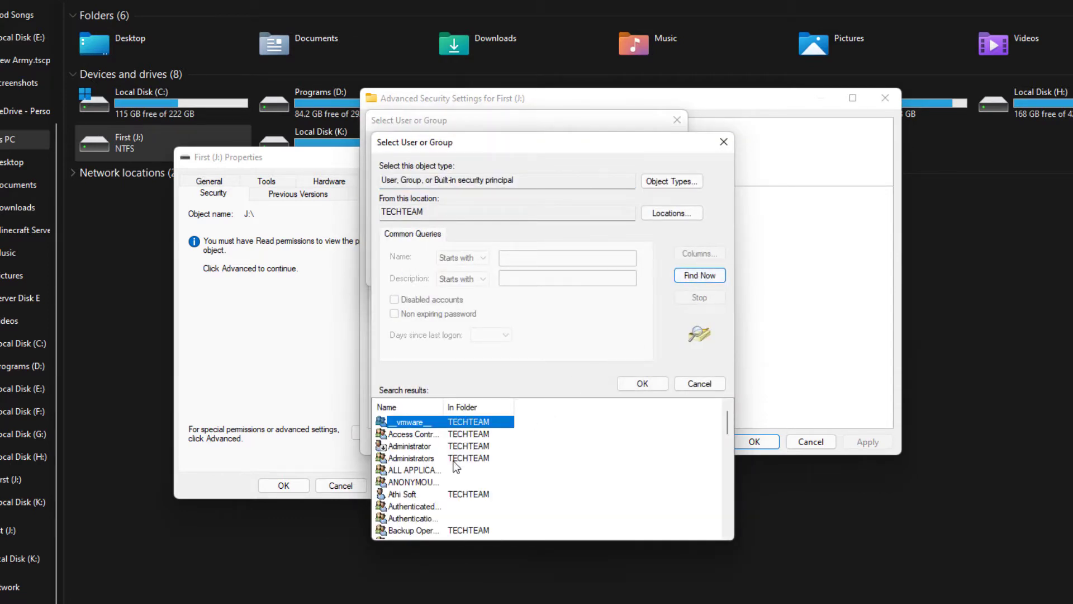
{"action": "mouse_move", "coordinate": [460, 491]}
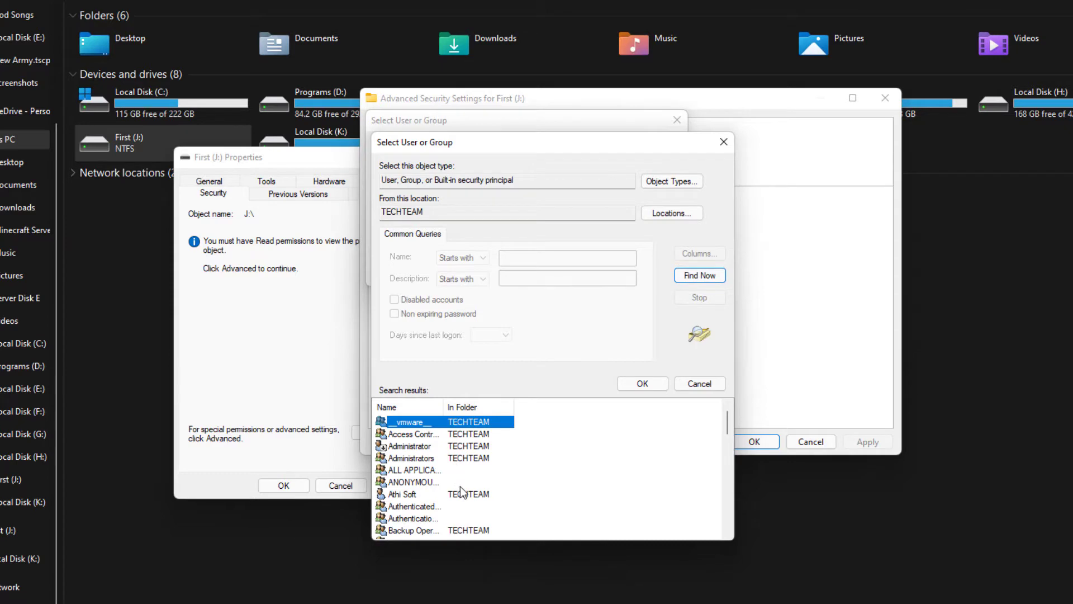
{"action": "mouse_move", "coordinate": [516, 494]}
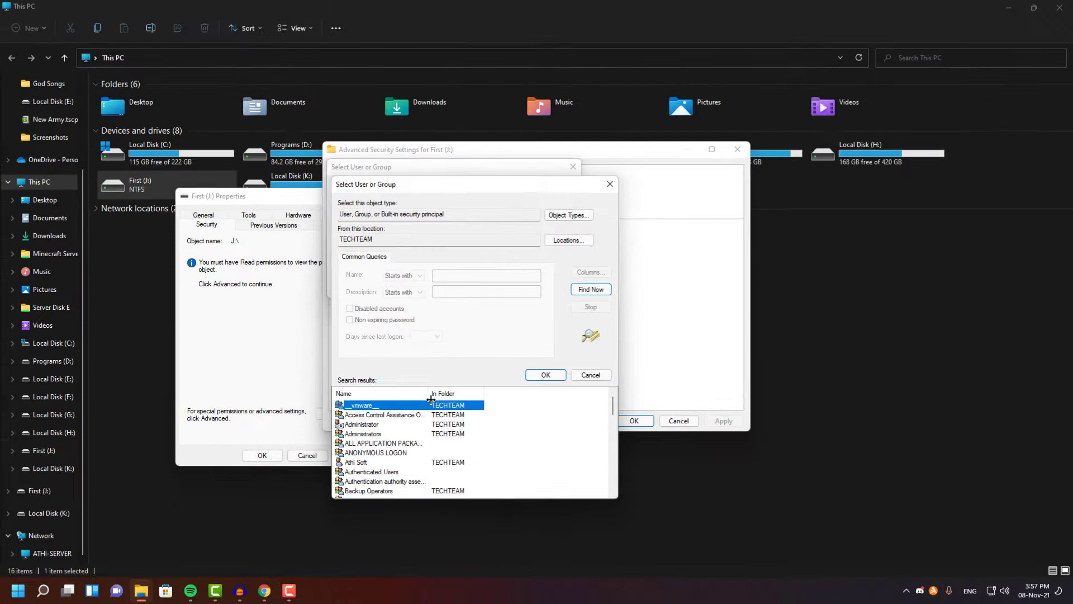
{"action": "scroll", "scroll_direction": "down", "scroll_amount": 3}
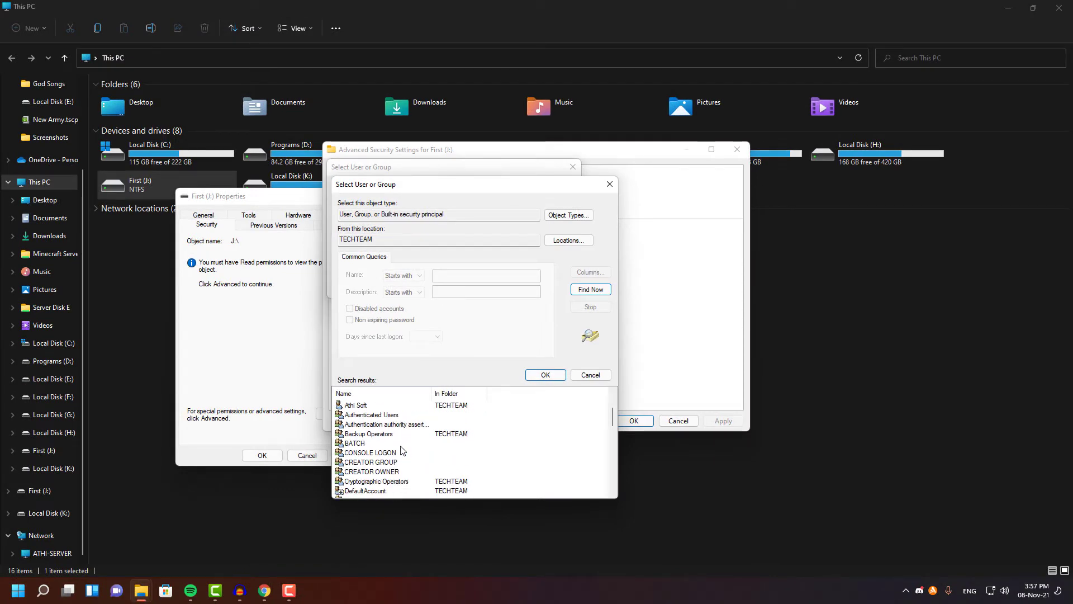
{"action": "scroll", "scroll_direction": "down", "scroll_amount": 3}
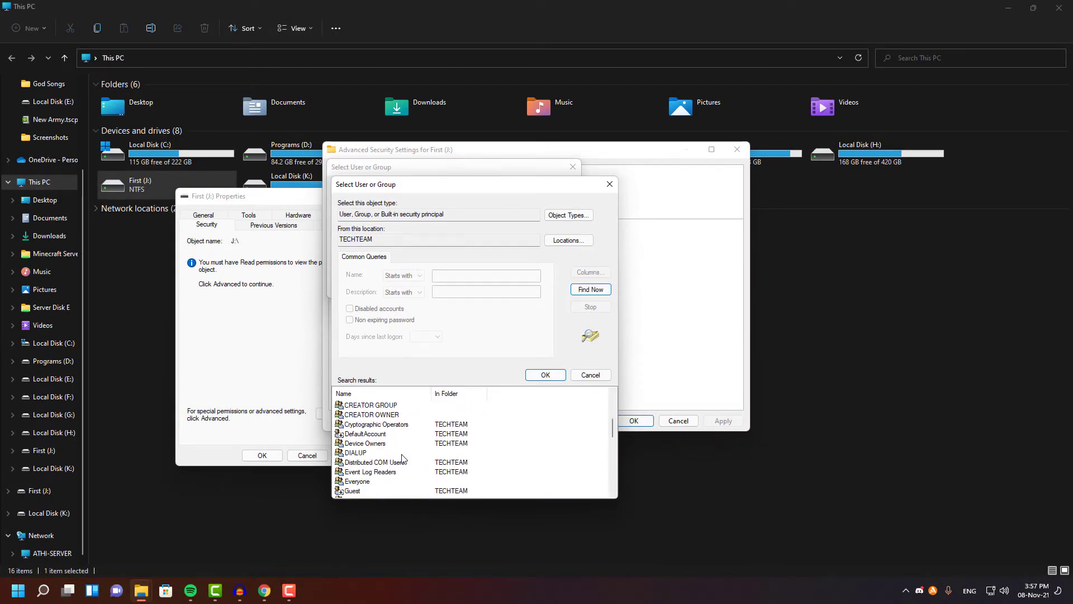
{"action": "scroll", "scroll_direction": "down", "scroll_amount": 3}
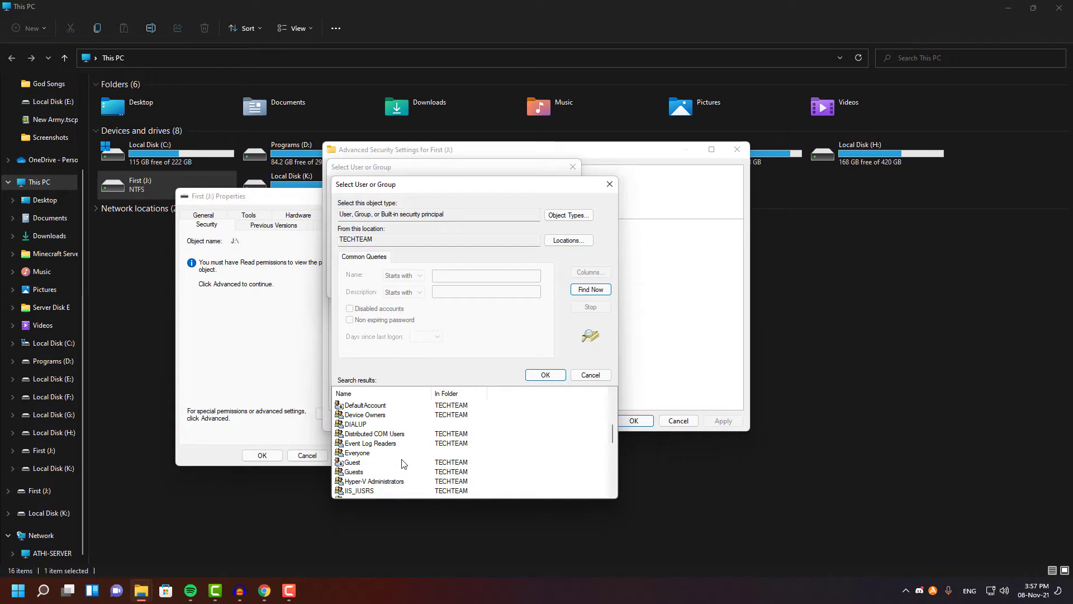
{"action": "scroll", "scroll_direction": "down", "scroll_amount": 3}
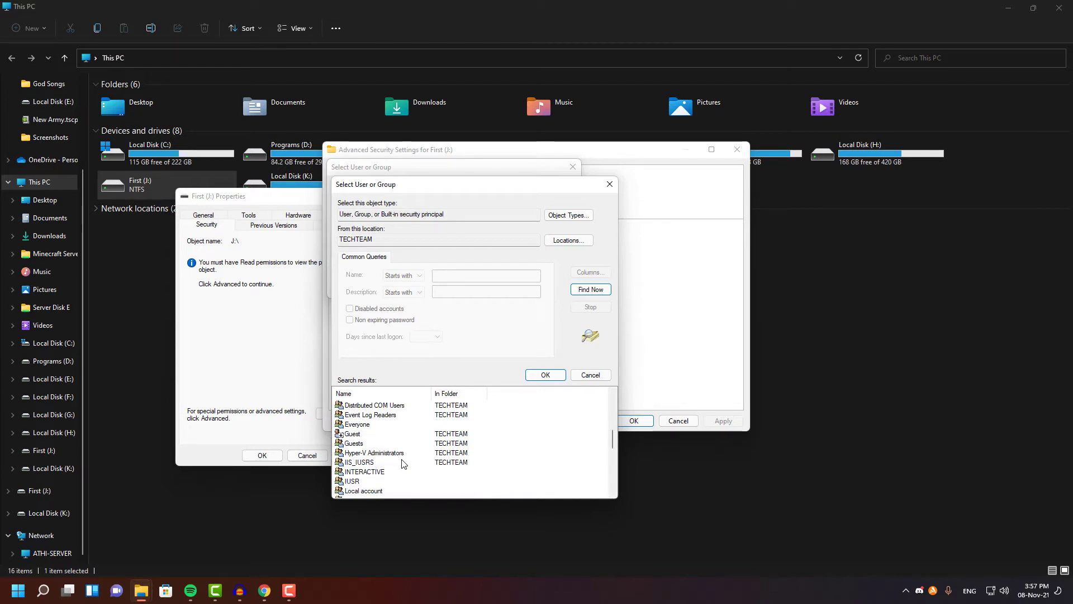
{"action": "scroll", "scroll_direction": "down", "scroll_amount": 3}
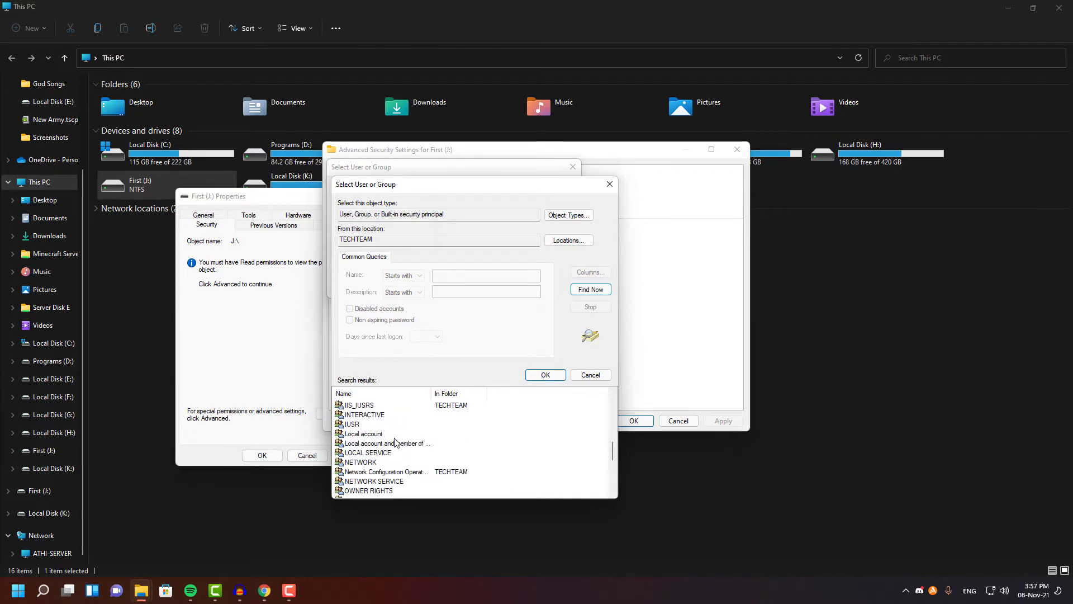
{"action": "scroll", "scroll_direction": "down", "scroll_amount": 3}
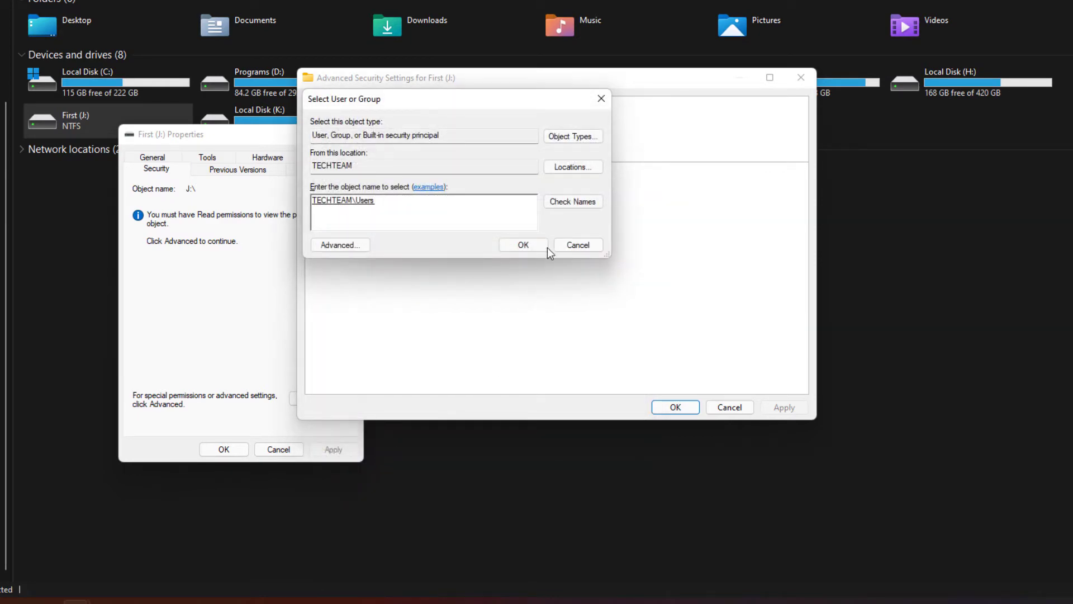
Confirm TechTeam\Users as owner, apply, acknowledge the notice, and close advanced settings.
{"action": "left_click", "coordinate": [523, 244]}
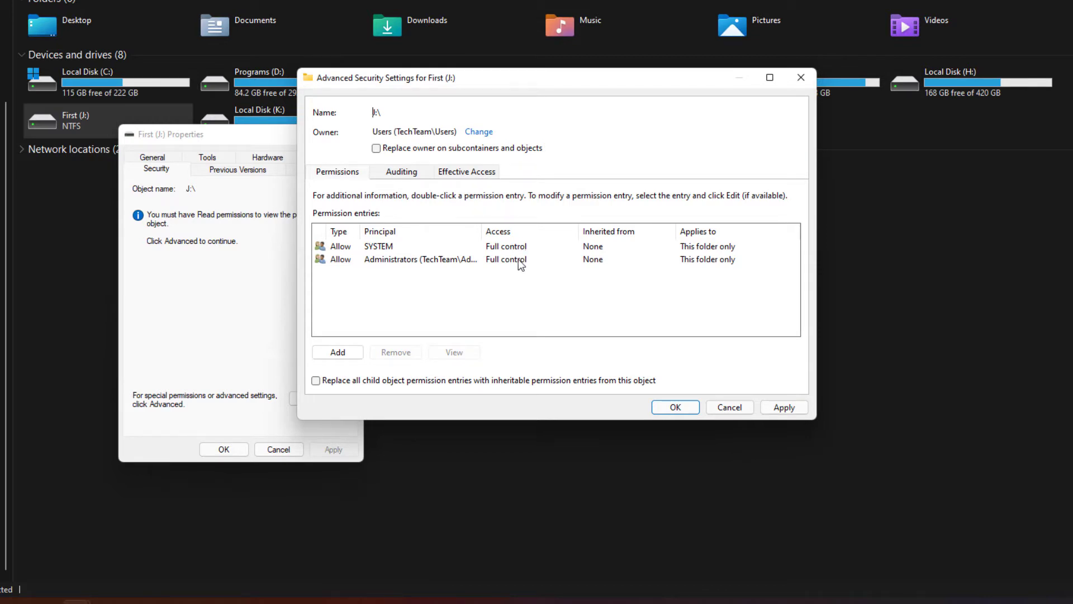
{"action": "mouse_move", "coordinate": [784, 407]}
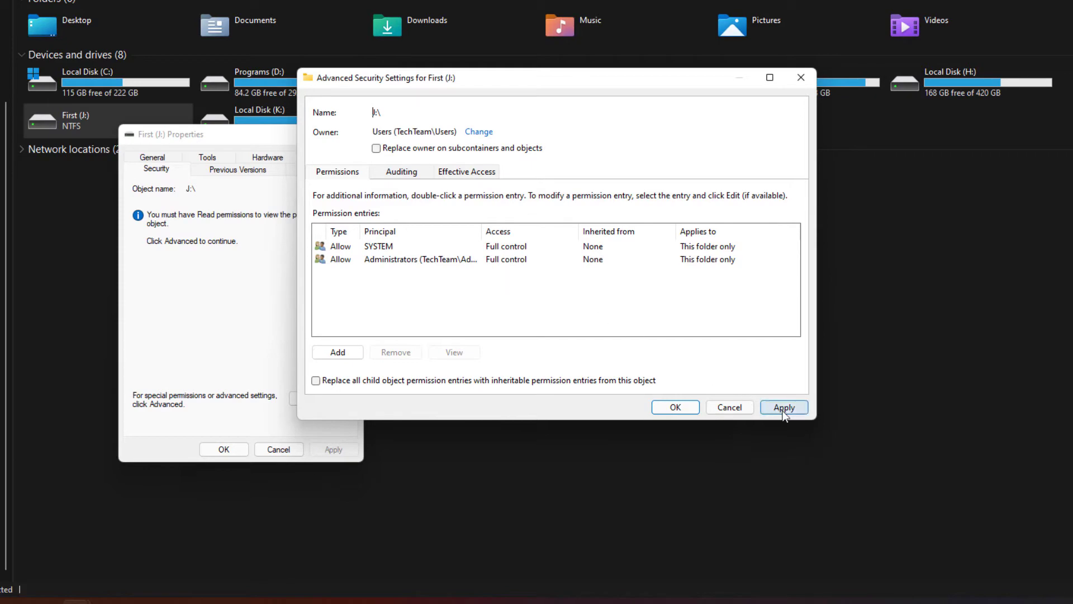
{"action": "left_click", "coordinate": [783, 407]}
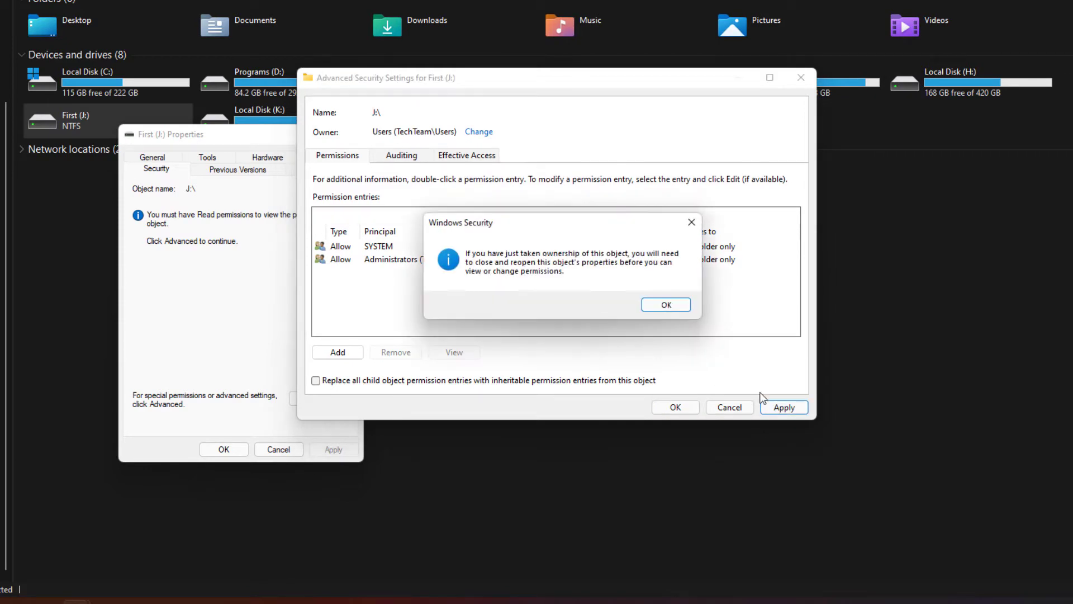
{"action": "left_click", "coordinate": [665, 304]}
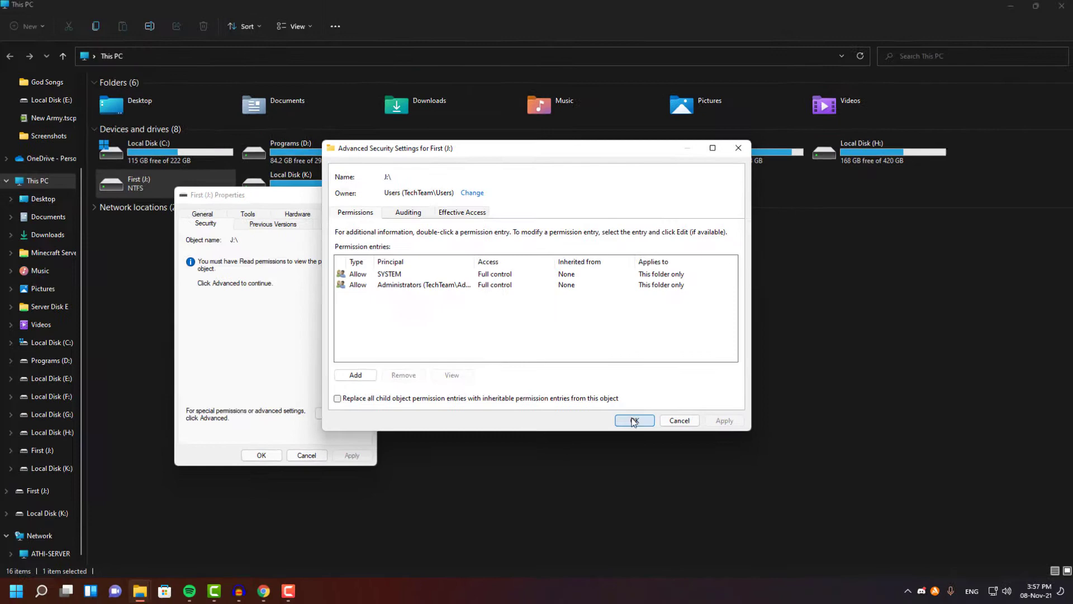
{"action": "left_click", "coordinate": [631, 421]}
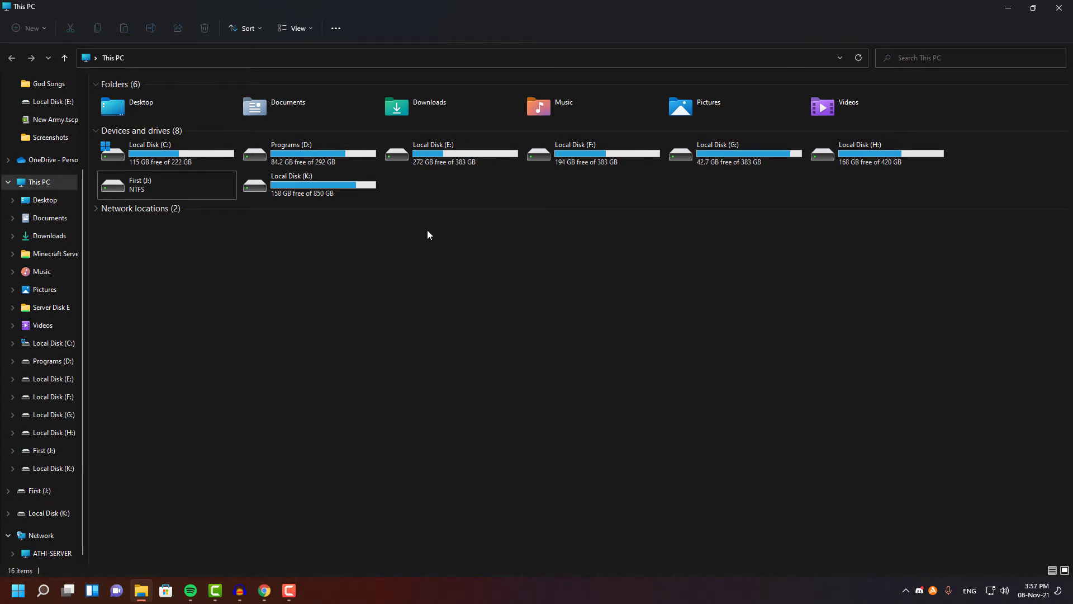
Reopen First (J:) Properties on the Security tab and select SYSTEM.
{"action": "left_click", "coordinate": [167, 185]}
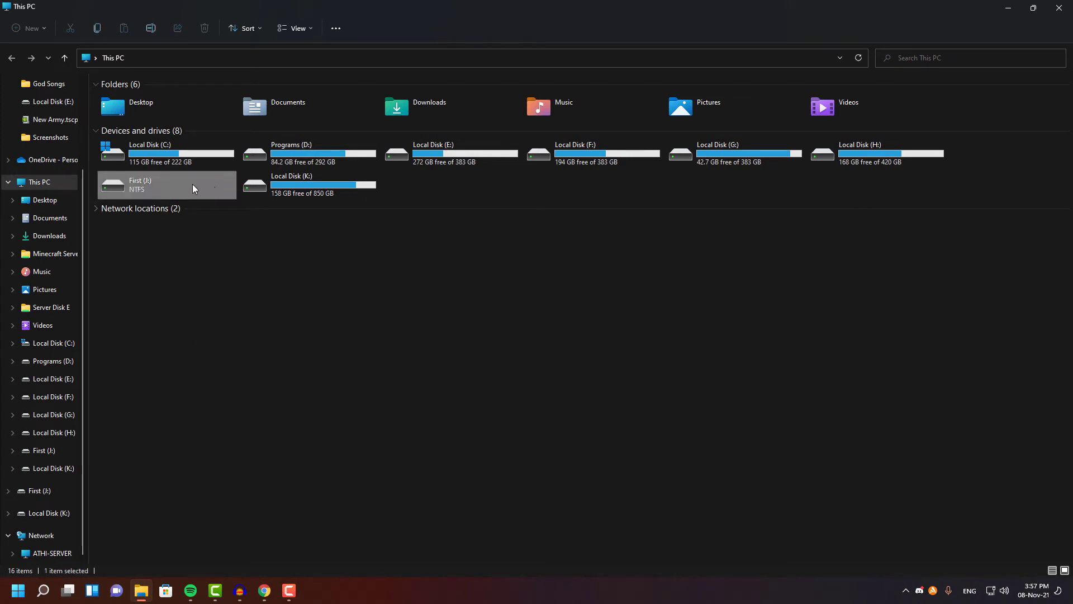
{"action": "right_click", "coordinate": [194, 185]}
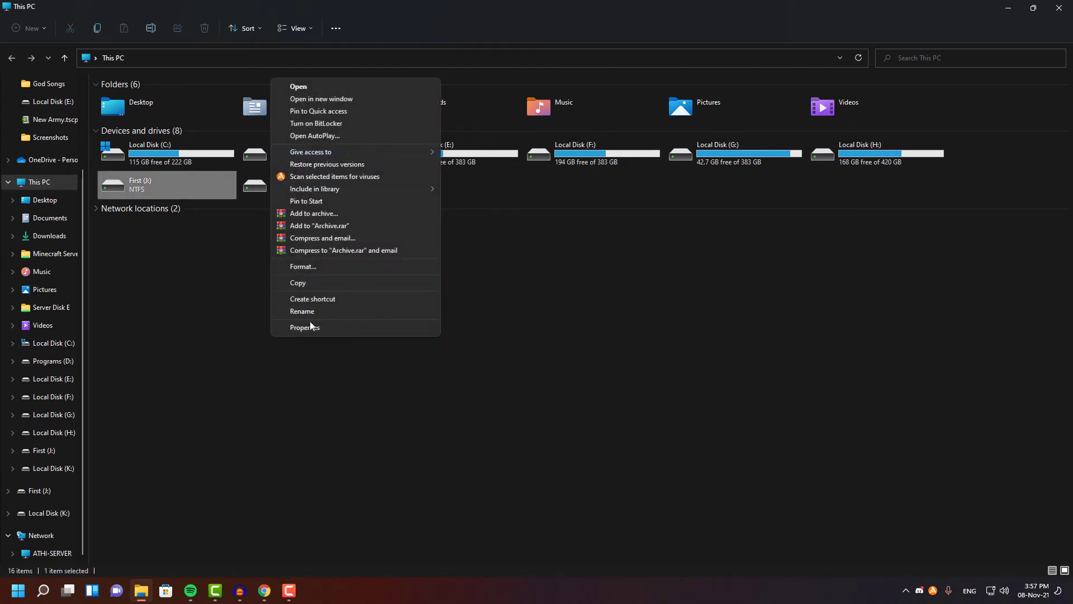
{"action": "left_click", "coordinate": [305, 327]}
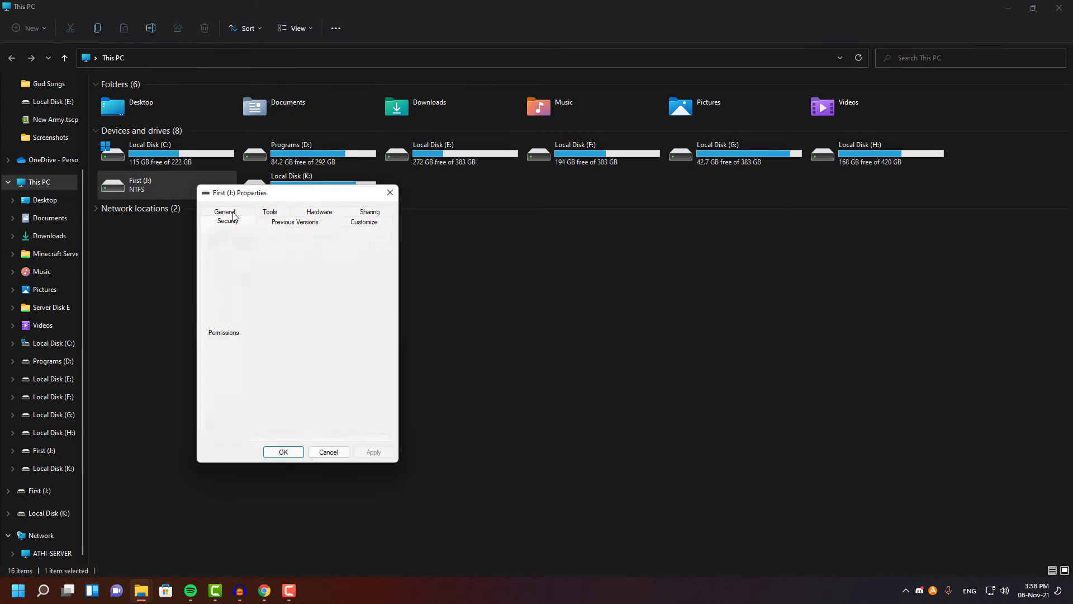
{"action": "left_click", "coordinate": [228, 222]}
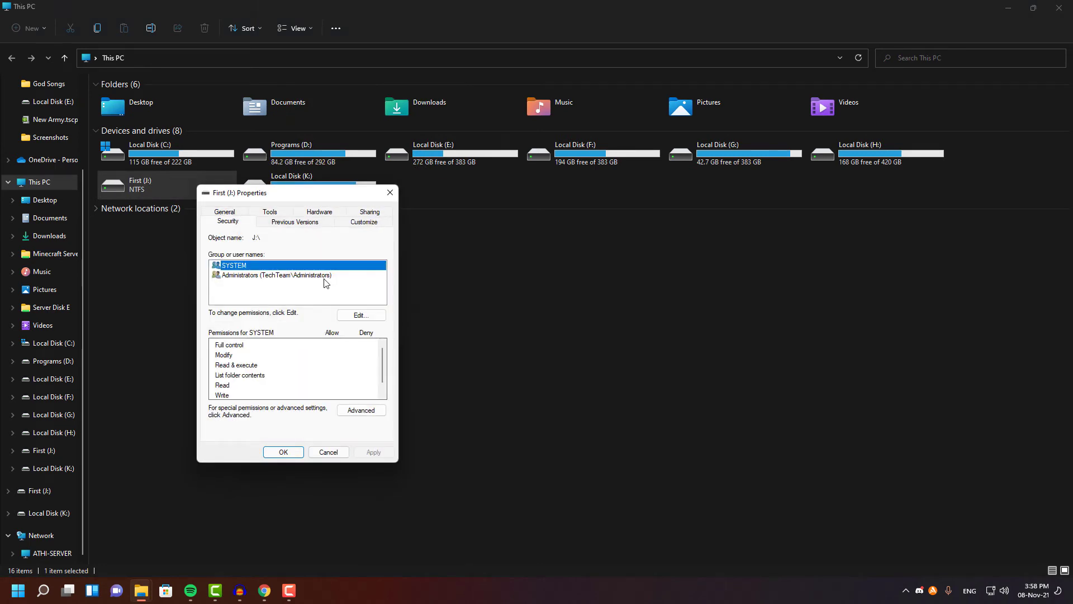
{"action": "mouse_move", "coordinate": [298, 287]}
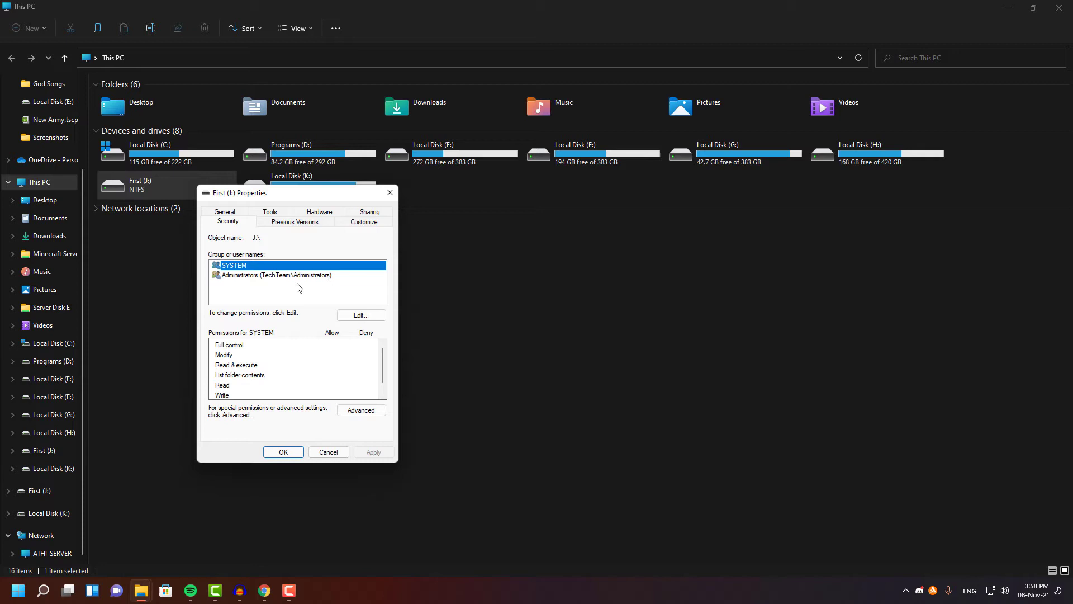
{"action": "left_click", "coordinate": [274, 274]}
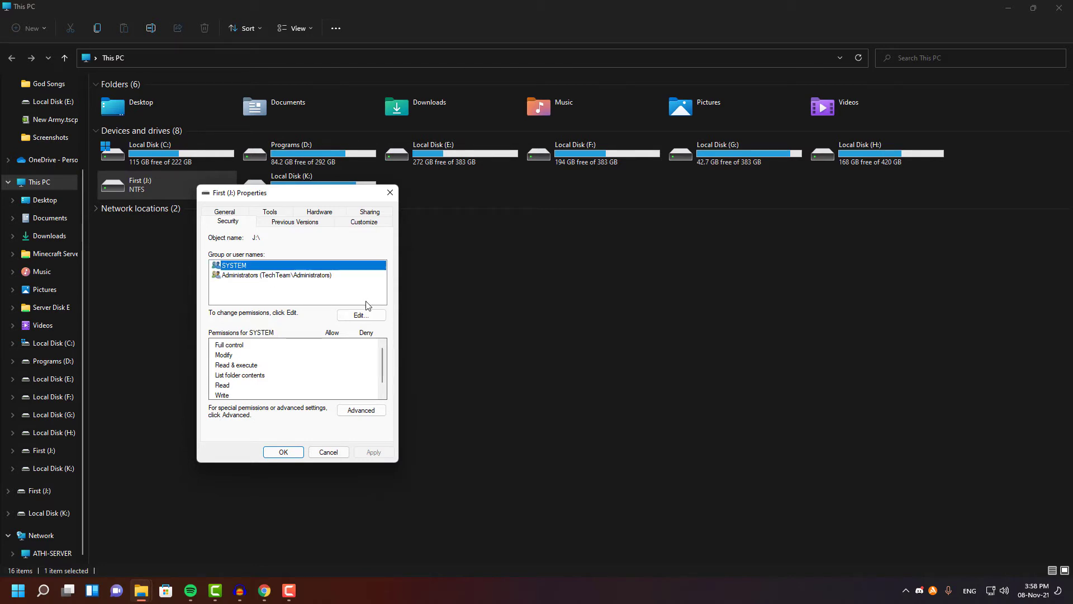
In the permissions editor, allow Full control for SYSTEM and Administrators.
{"action": "left_click", "coordinate": [360, 316]}
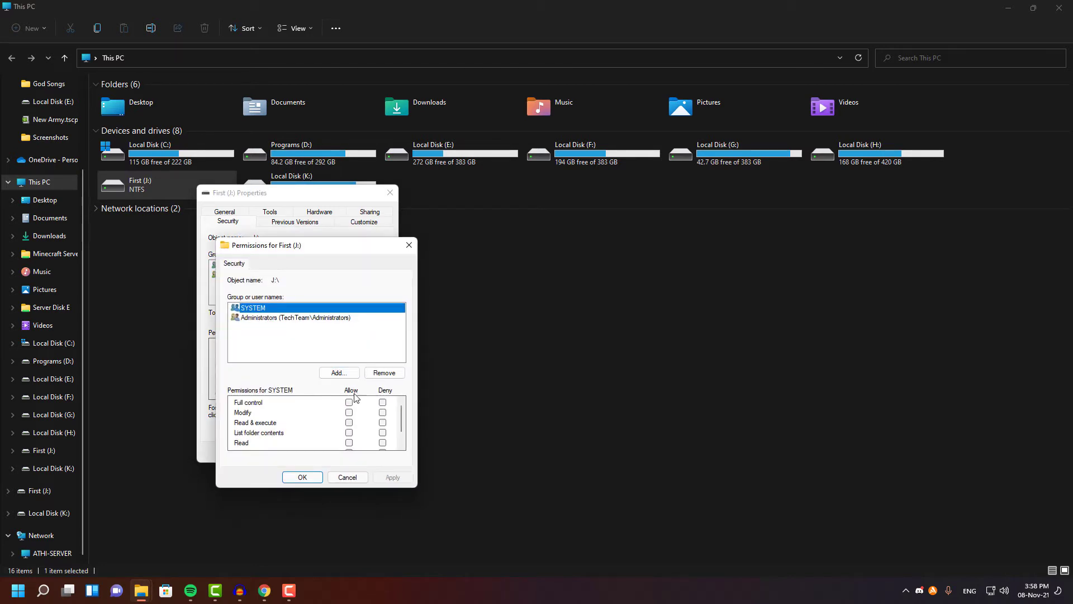
{"action": "left_click", "coordinate": [349, 402]}
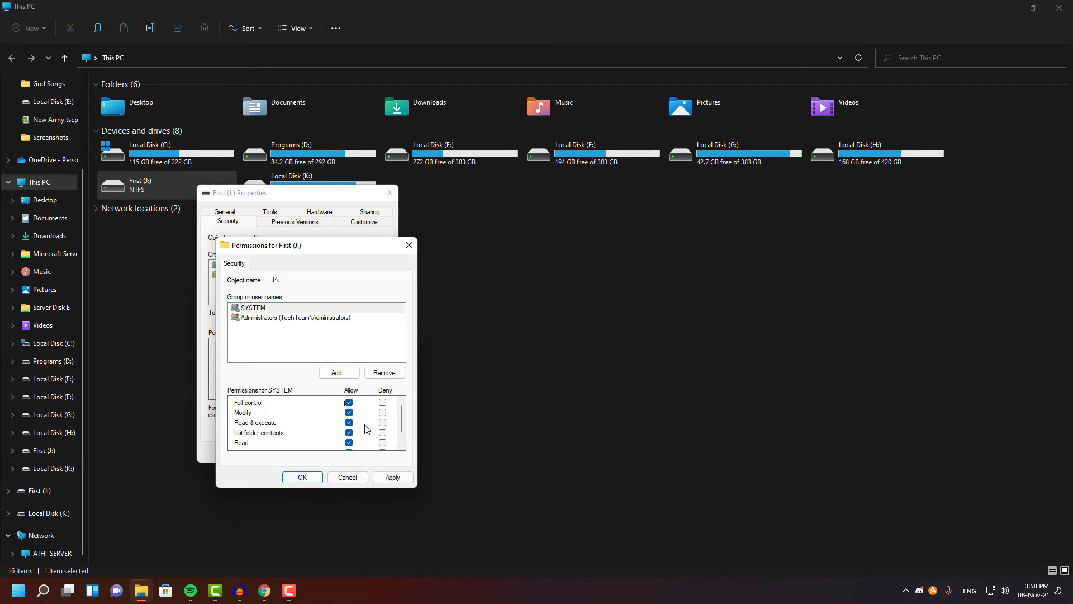
{"action": "left_click", "coordinate": [291, 317]}
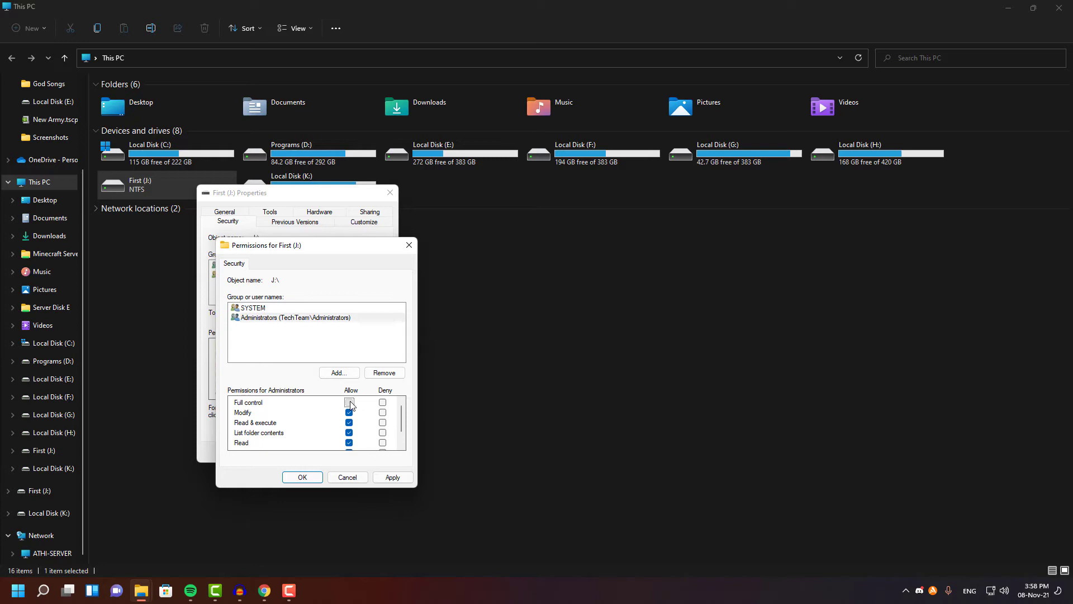
{"action": "left_click", "coordinate": [349, 402]}
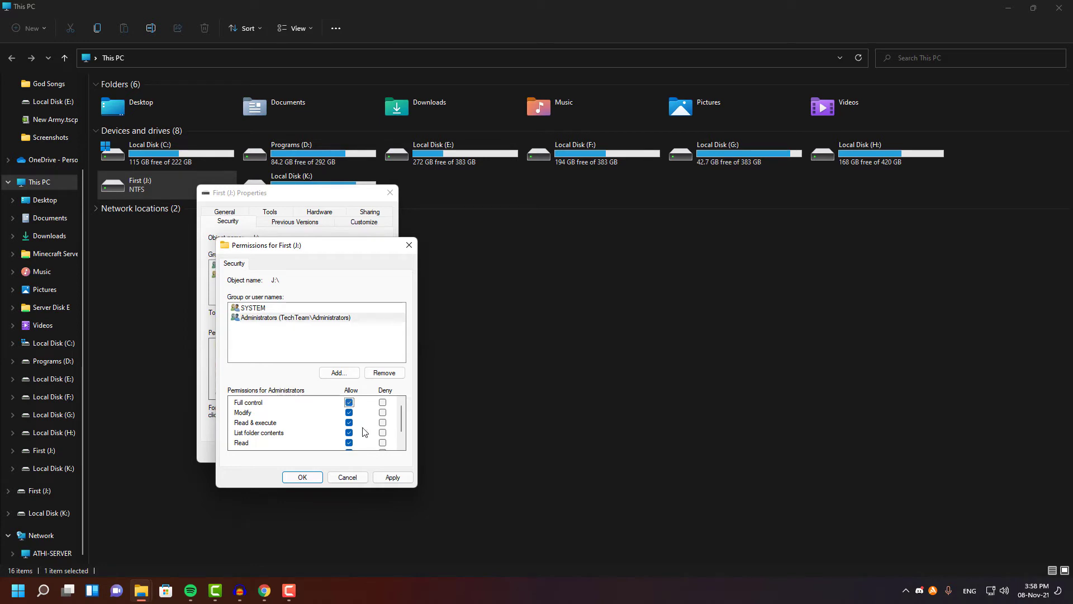
Apply the Full control changes, continue past the access-denied error, and apply again.
{"action": "left_click", "coordinate": [392, 477]}
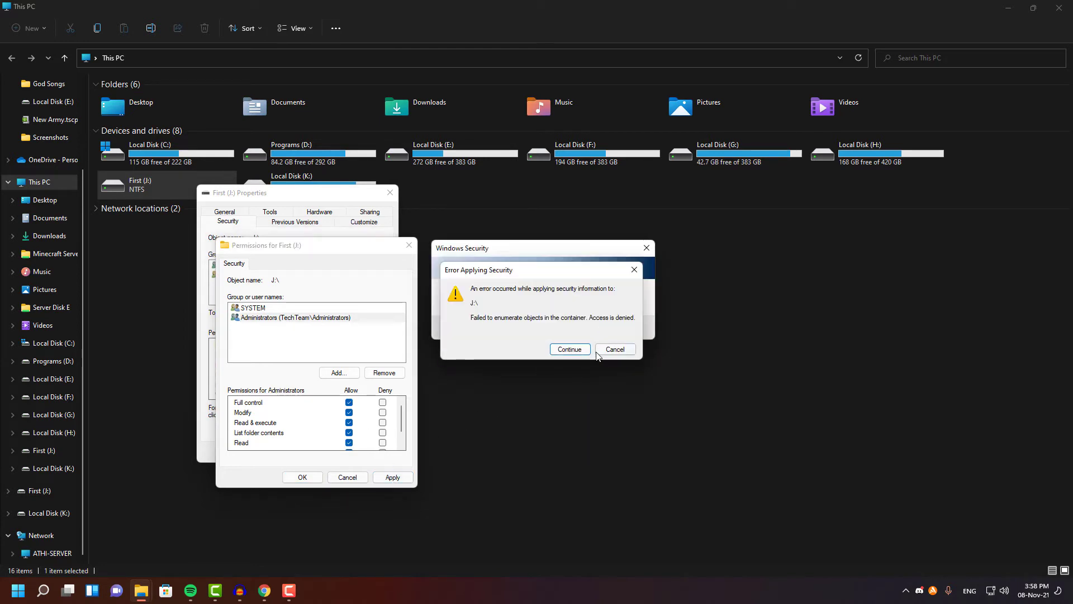
{"action": "left_click", "coordinate": [569, 349]}
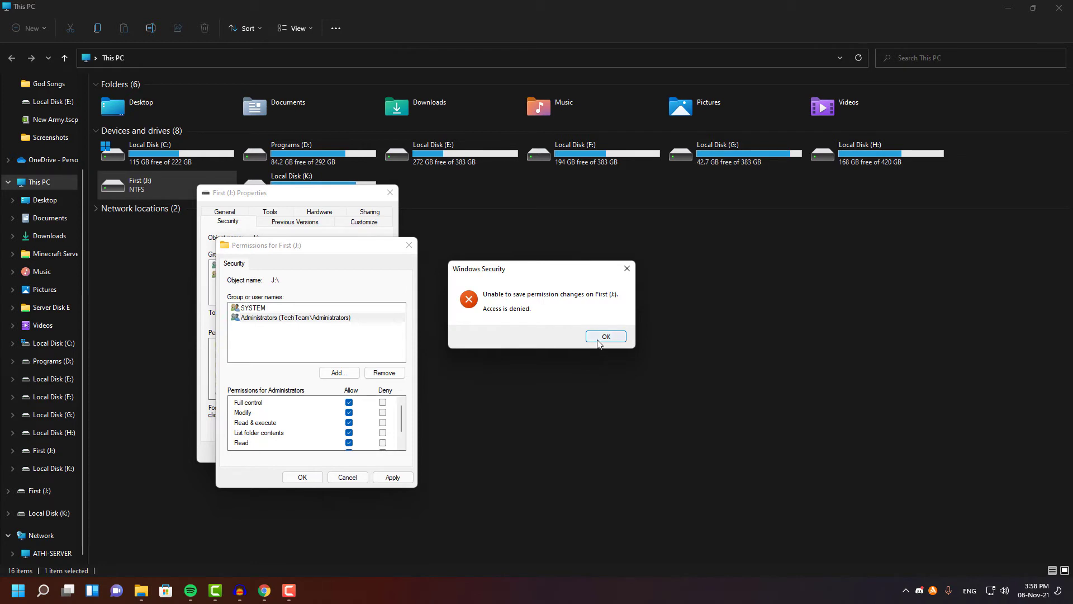
{"action": "left_click", "coordinate": [605, 336]}
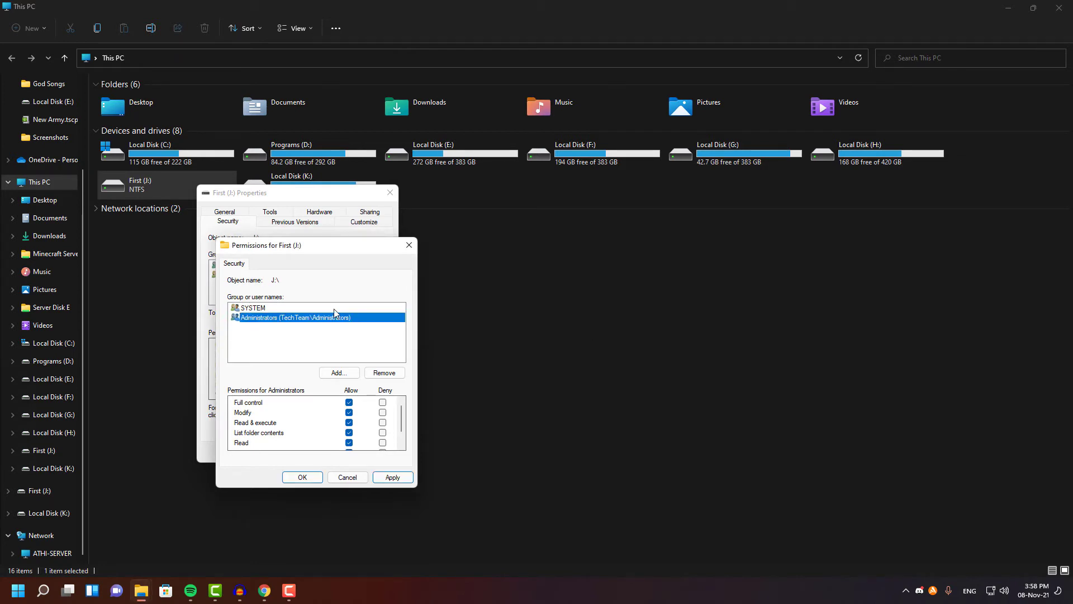
{"action": "left_click", "coordinate": [393, 477]}
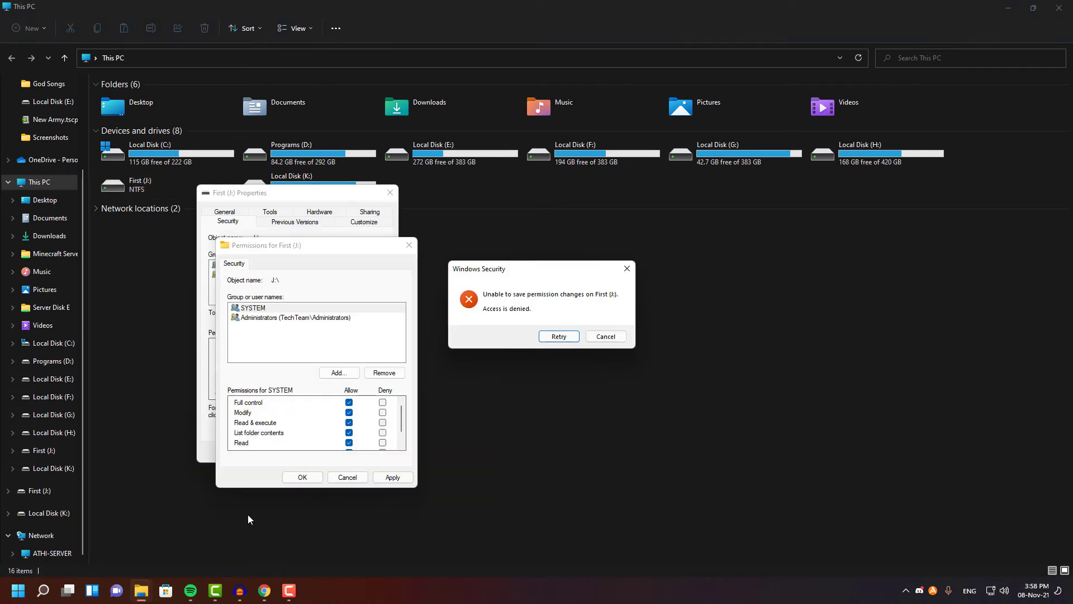
Dismiss the denied-save error and reopen the drive's permissions editor.
{"action": "left_click", "coordinate": [605, 336]}
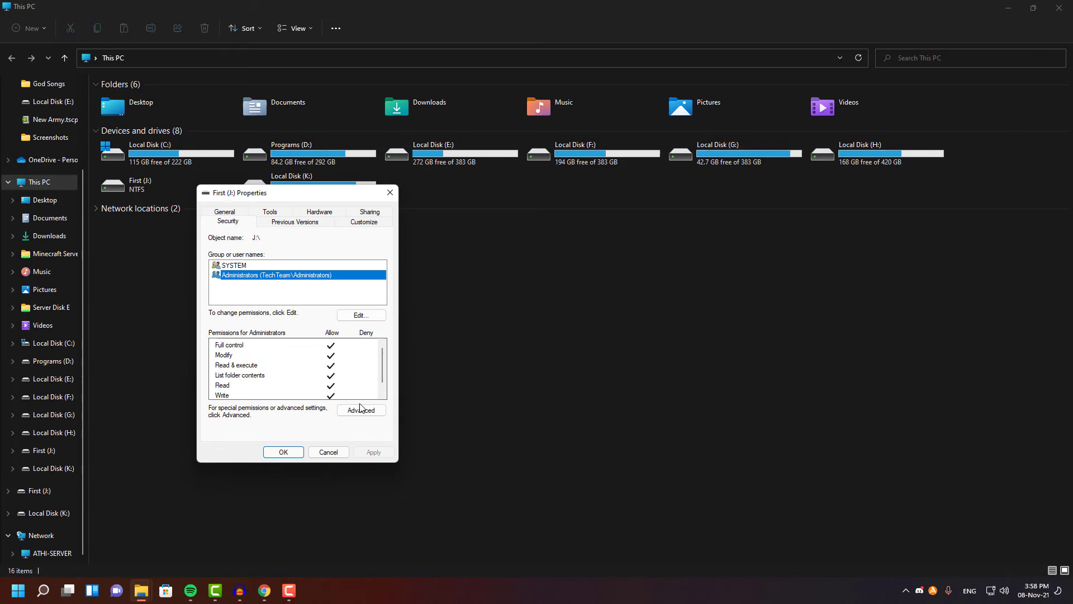
{"action": "left_click", "coordinate": [328, 451]}
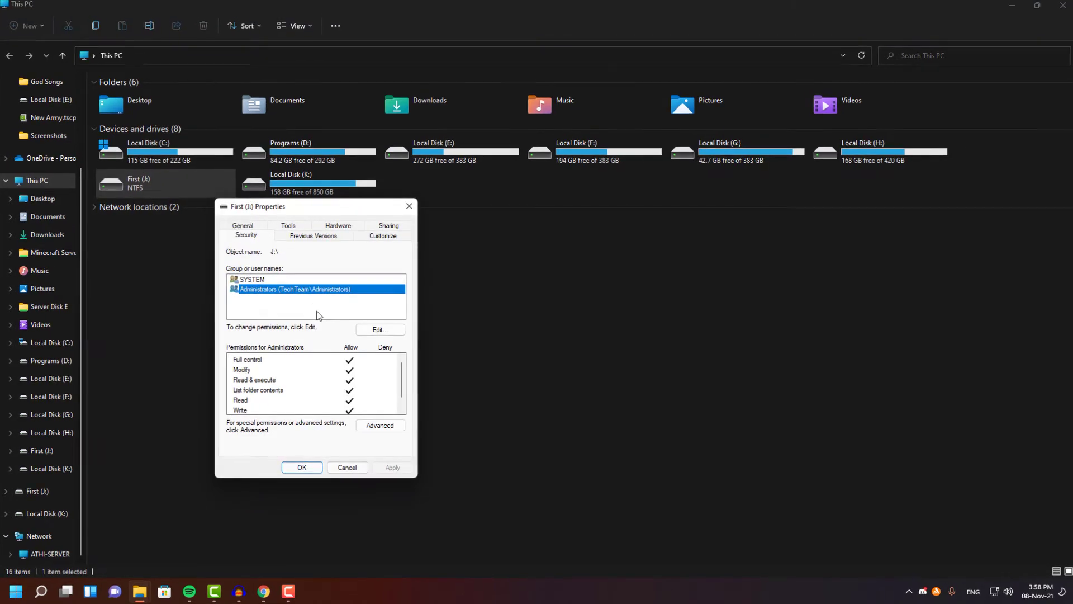
{"action": "left_click", "coordinate": [380, 329]}
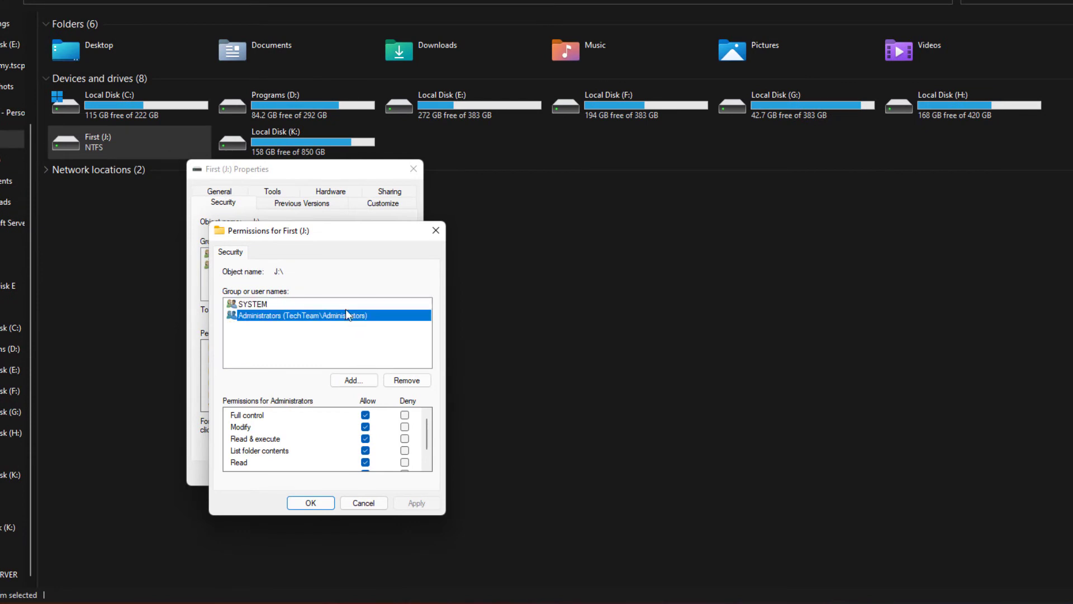
Add the Users group to drive J:, allow Write, and apply.
{"action": "left_click", "coordinate": [353, 380]}
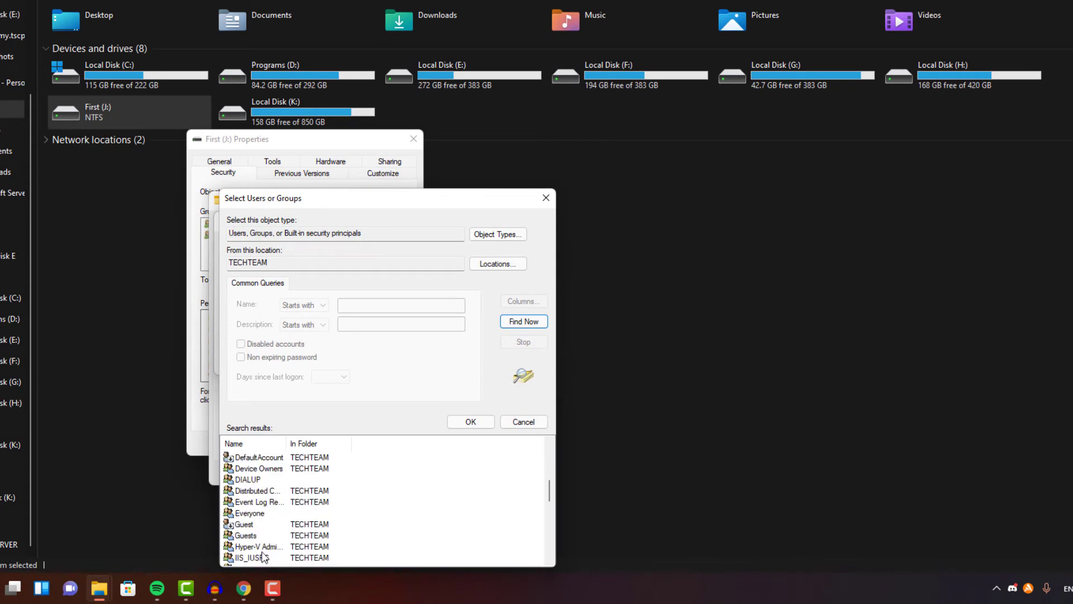
{"action": "scroll", "scroll_direction": "down", "scroll_amount": 3}
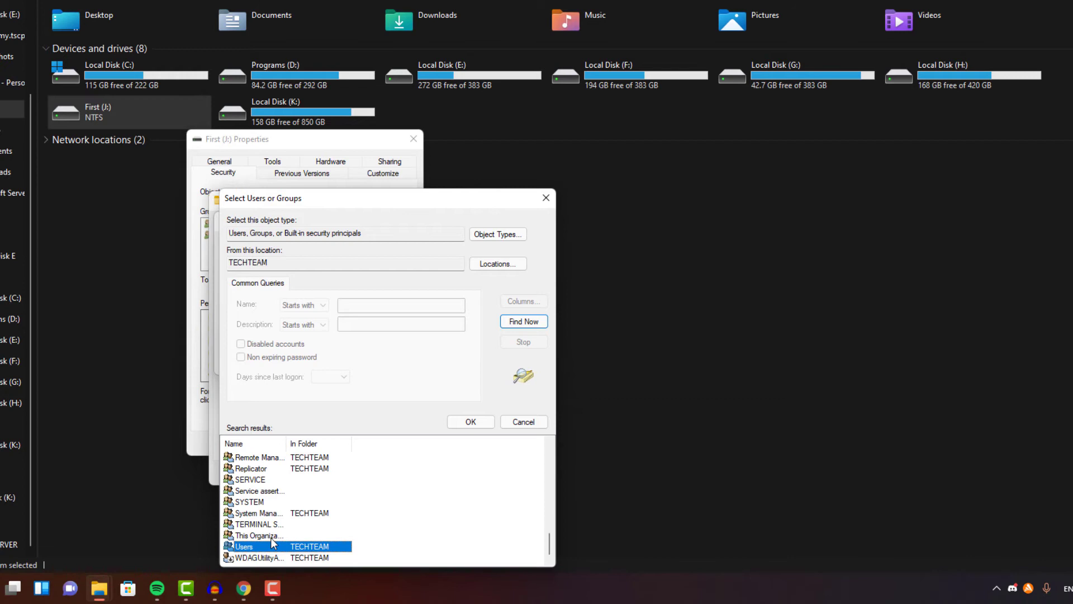
{"action": "left_click", "coordinate": [470, 421]}
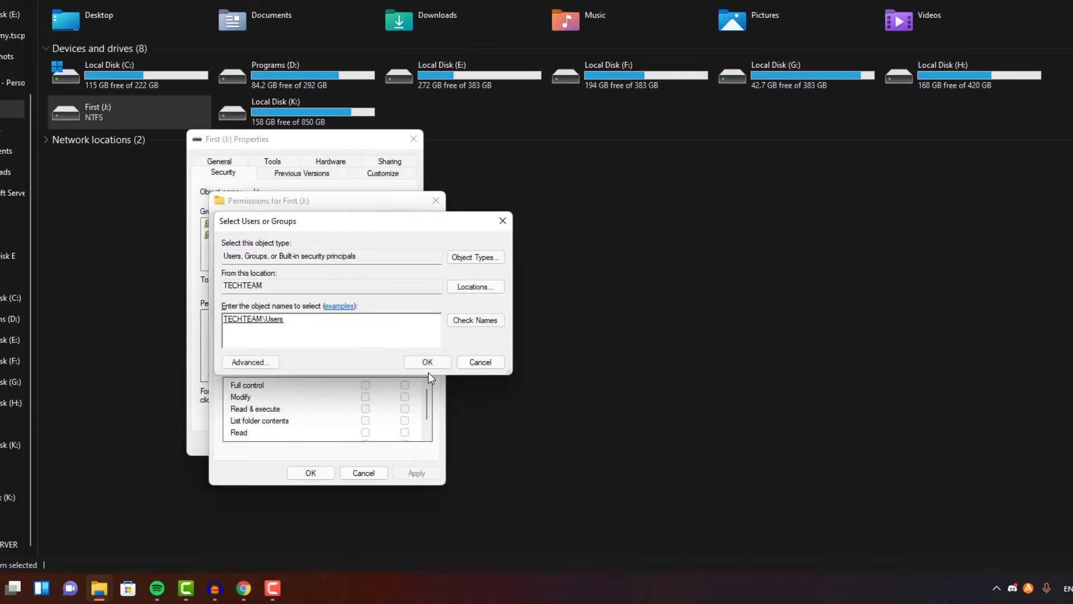
{"action": "left_click", "coordinate": [426, 361]}
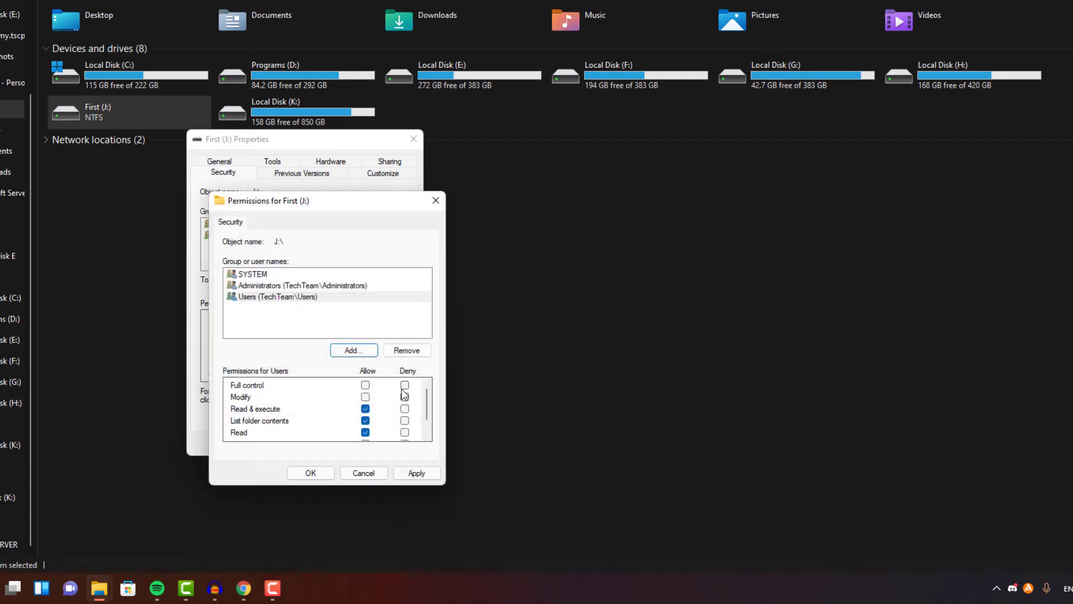
{"action": "scroll", "scroll_direction": "down", "scroll_amount": 3}
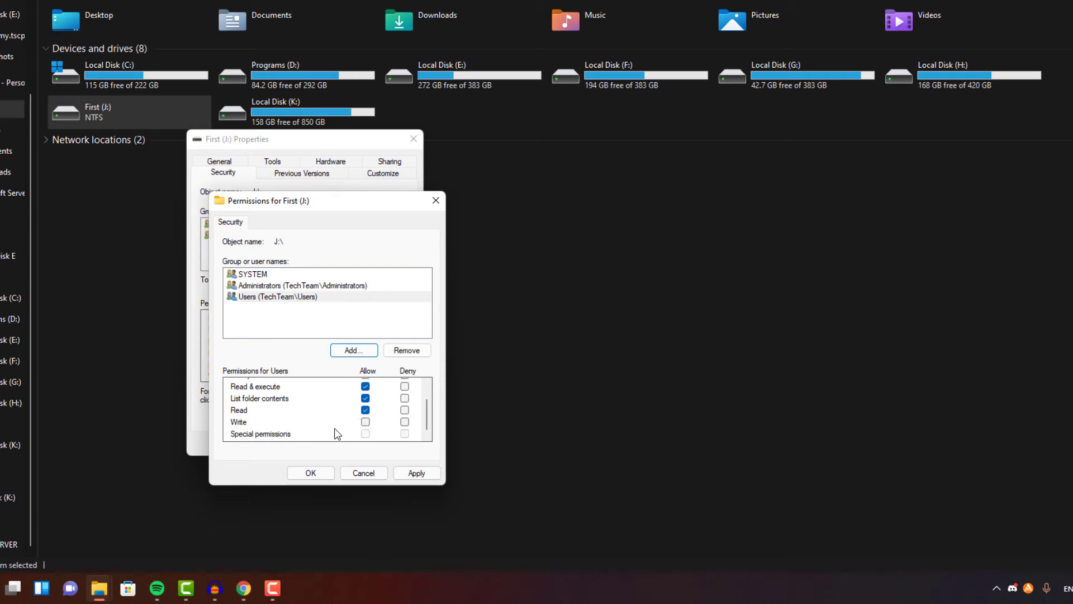
{"action": "left_click", "coordinate": [365, 421]}
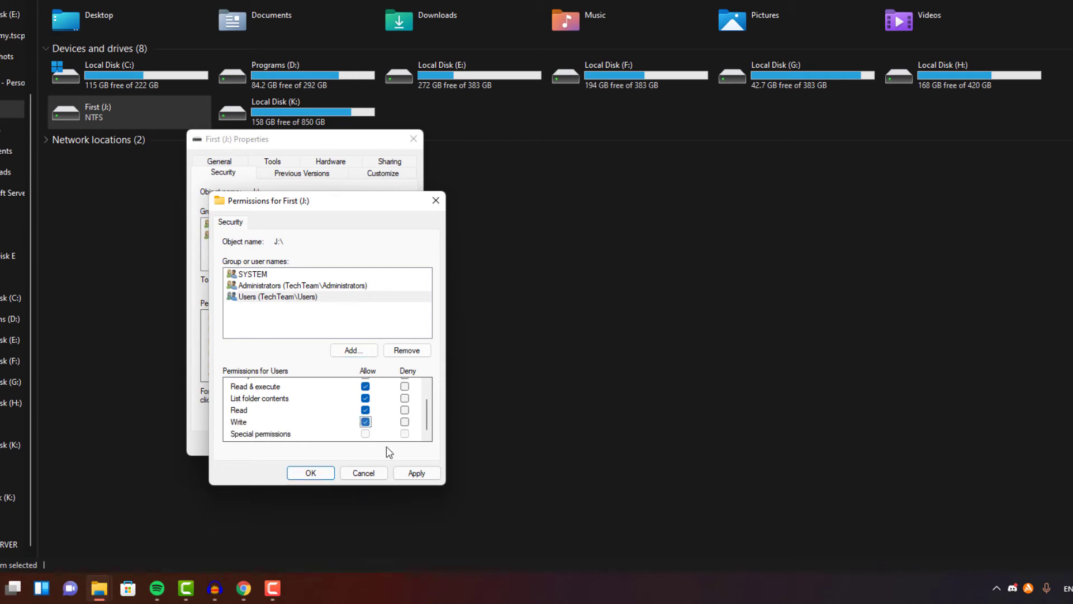
{"action": "left_click", "coordinate": [415, 473]}
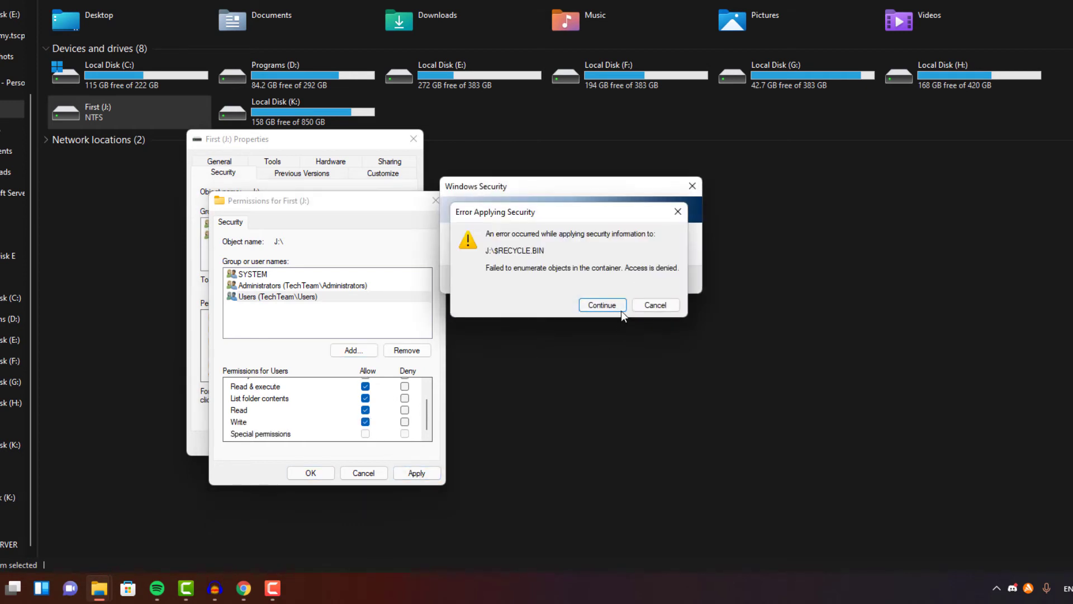
Continue past the access errors on the recycle bin, found.000 and remaining items.
{"action": "left_click", "coordinate": [601, 305]}
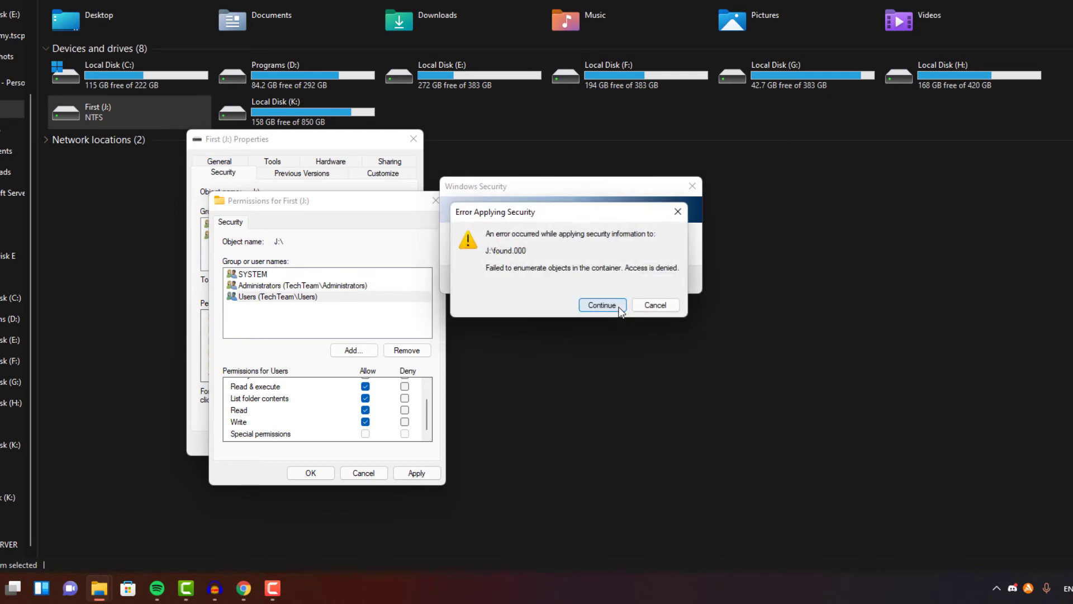
{"action": "left_click", "coordinate": [601, 305]}
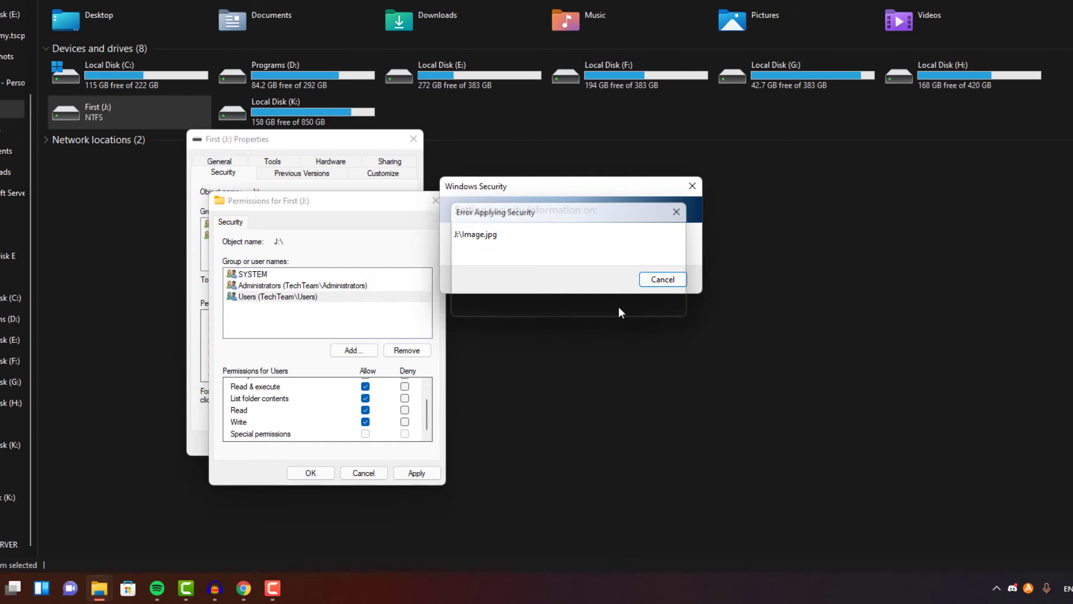
{"action": "left_click", "coordinate": [661, 279]}
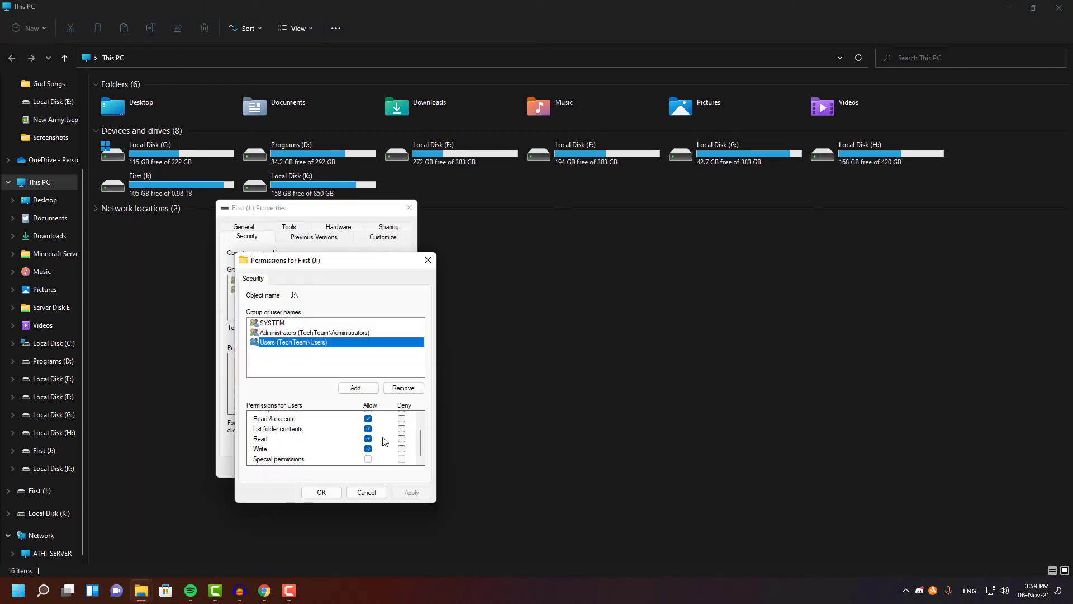
{"action": "mouse_move", "coordinate": [322, 489]}
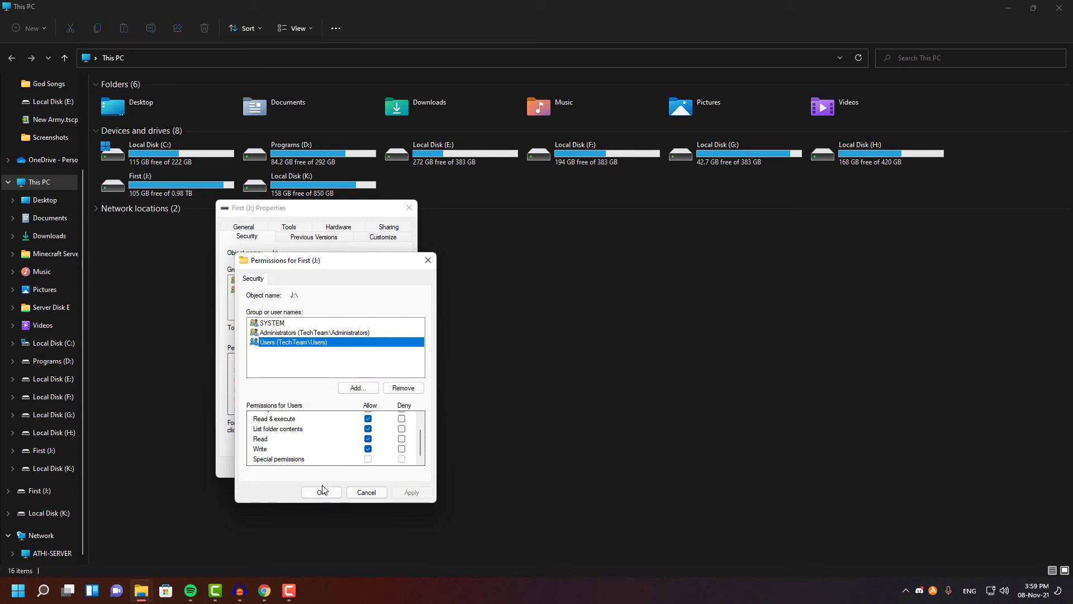
Close the Permissions window and the First (J:) Properties dialog with OK.
{"action": "left_click", "coordinate": [321, 491]}
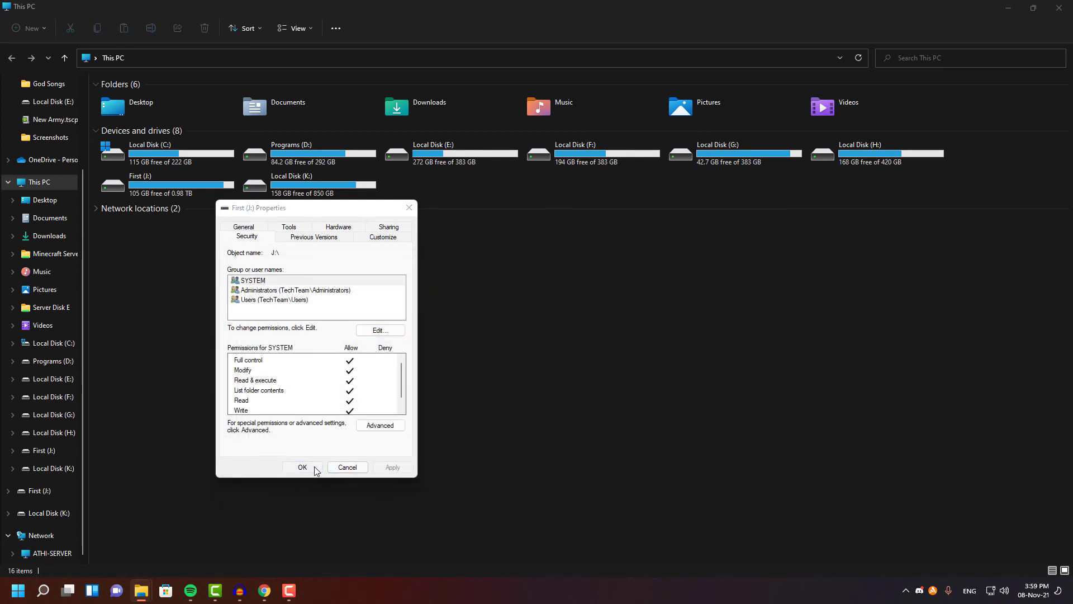
{"action": "left_click", "coordinate": [302, 467]}
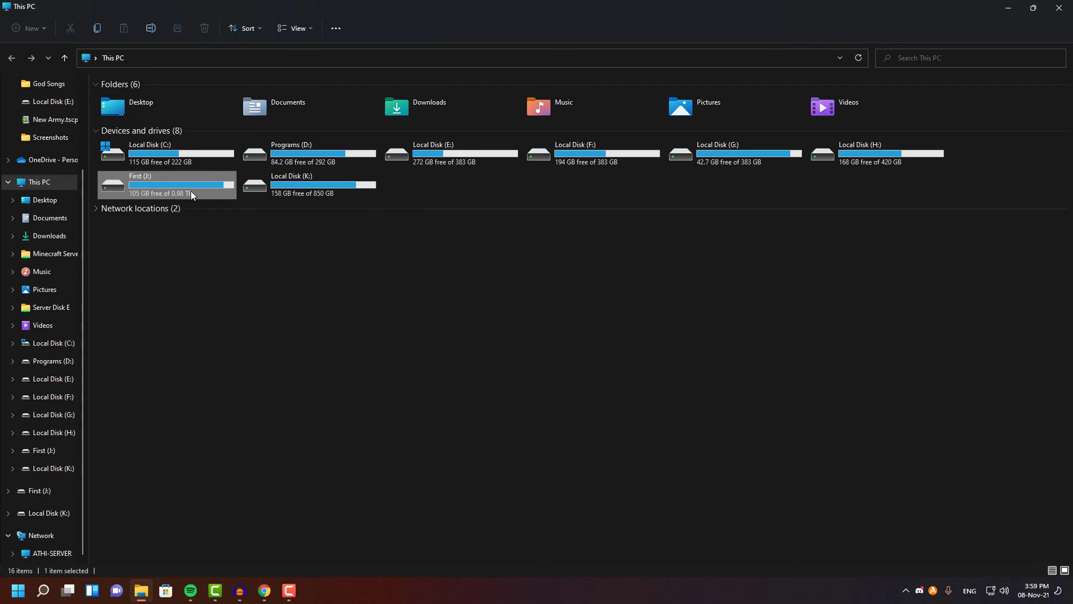